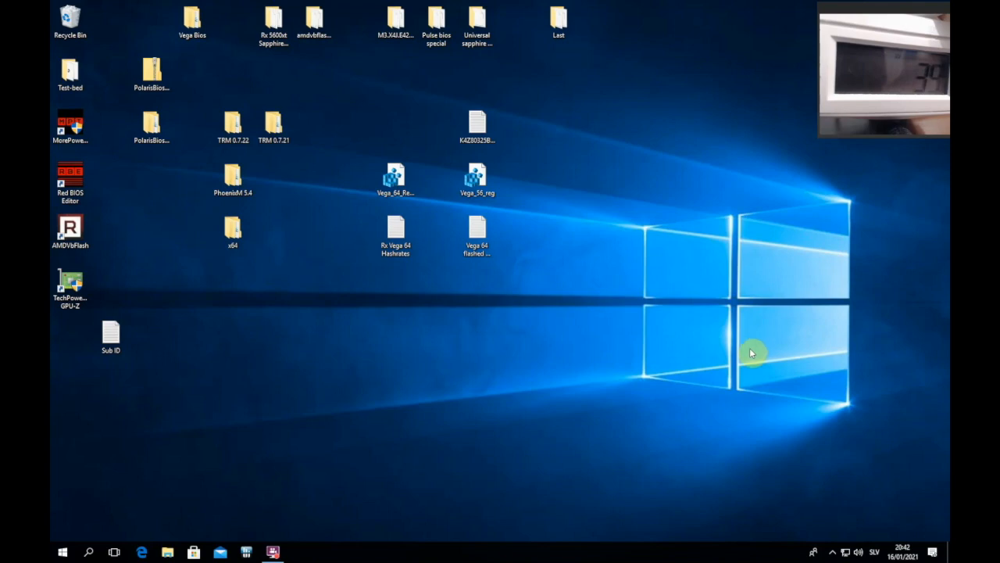
mouse_move(766, 347)
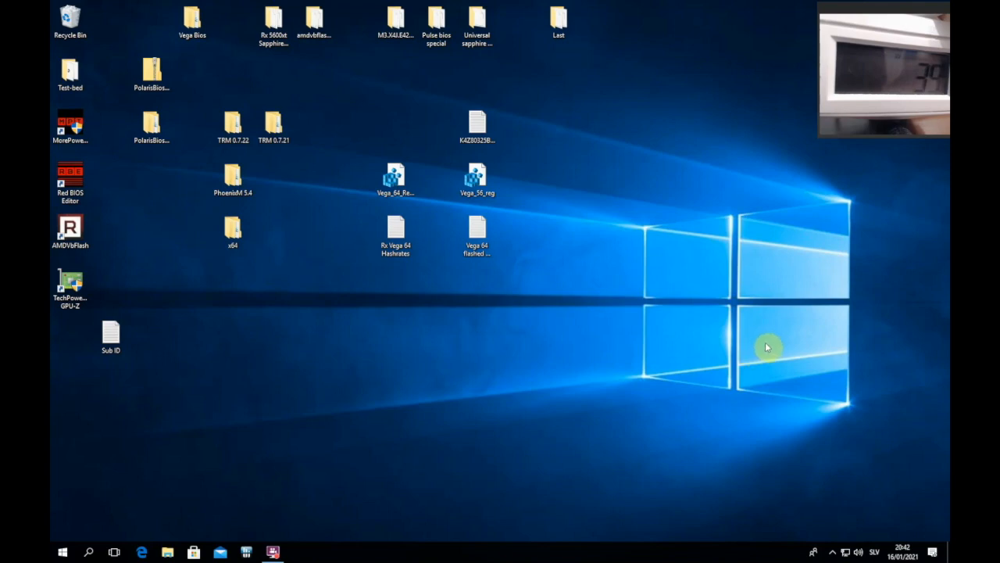
mouse_move(843, 199)
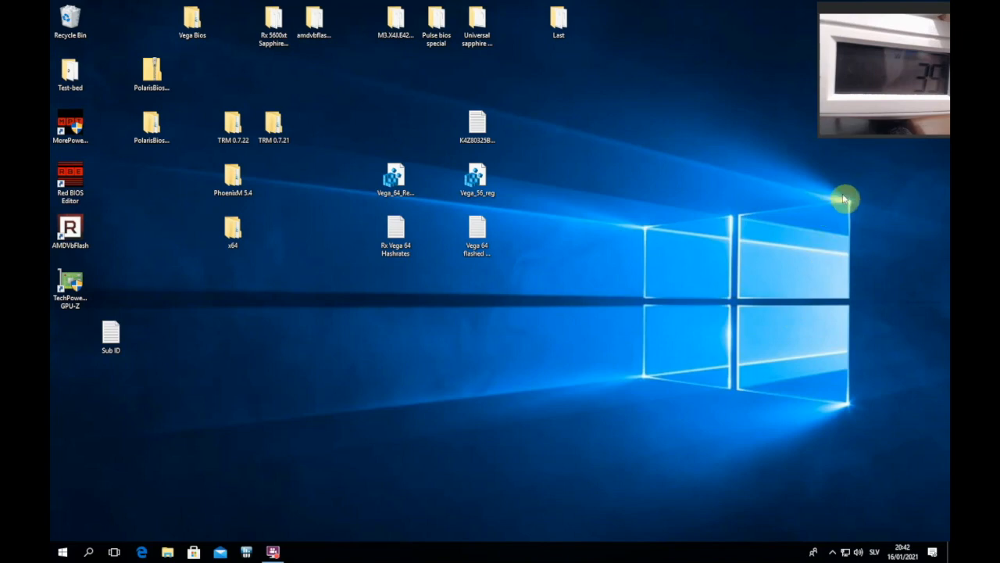
mouse_move(819, 300)
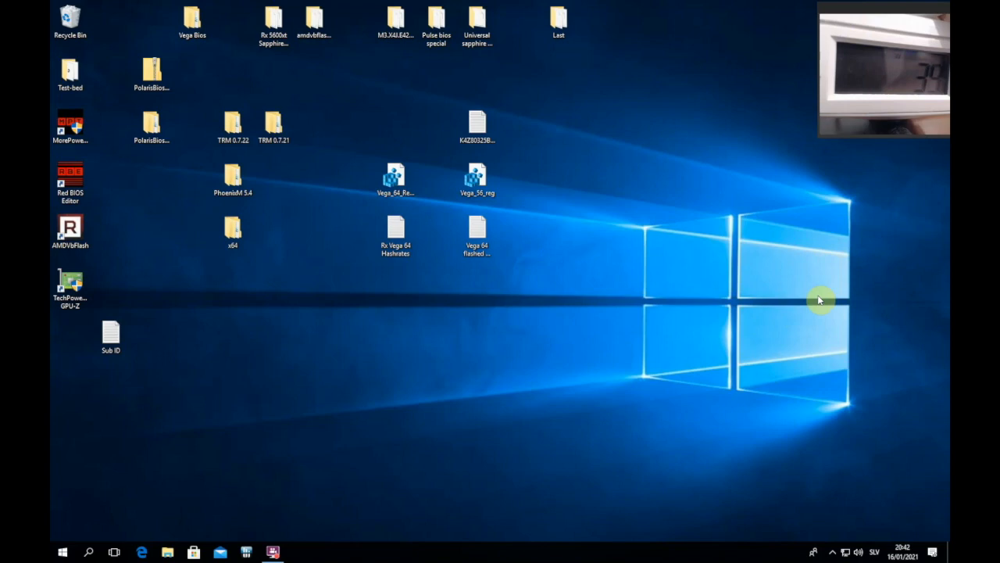
mouse_move(788, 297)
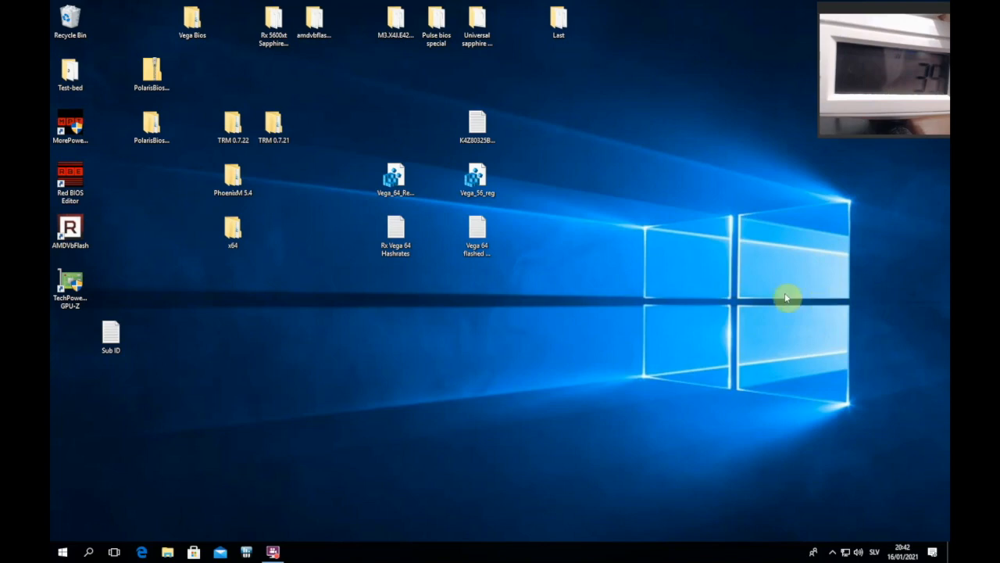
mouse_move(622, 209)
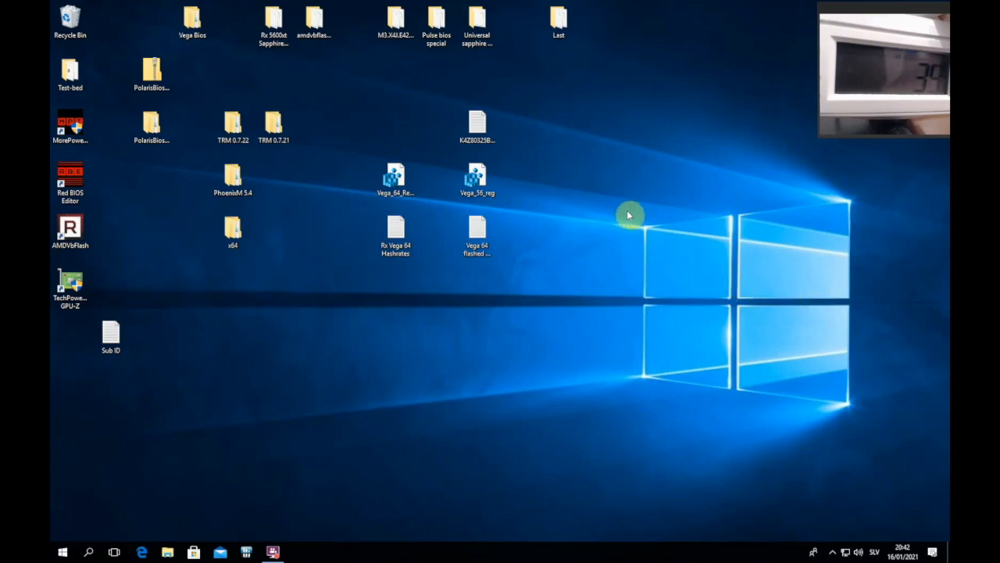
mouse_move(575, 306)
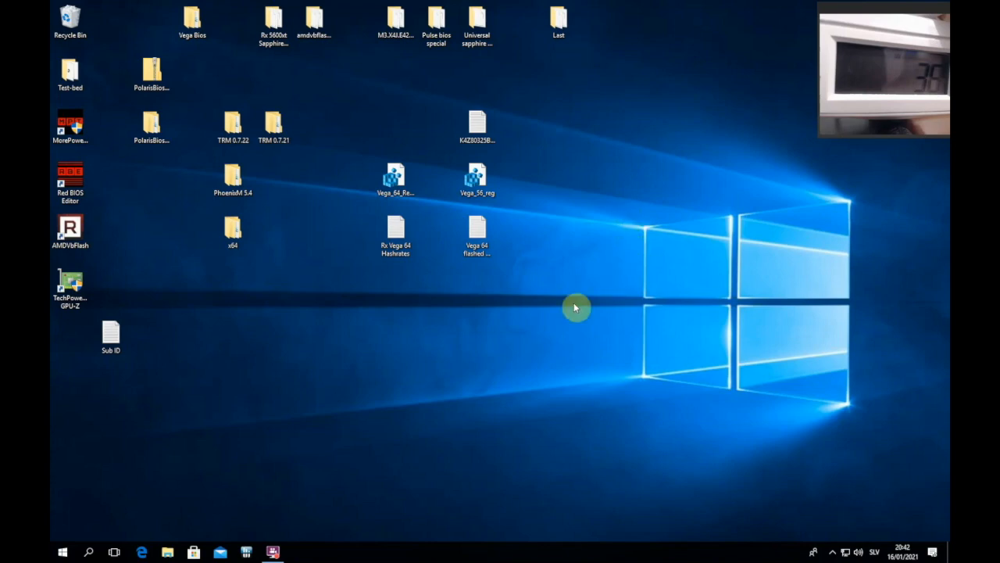
mouse_move(368, 280)
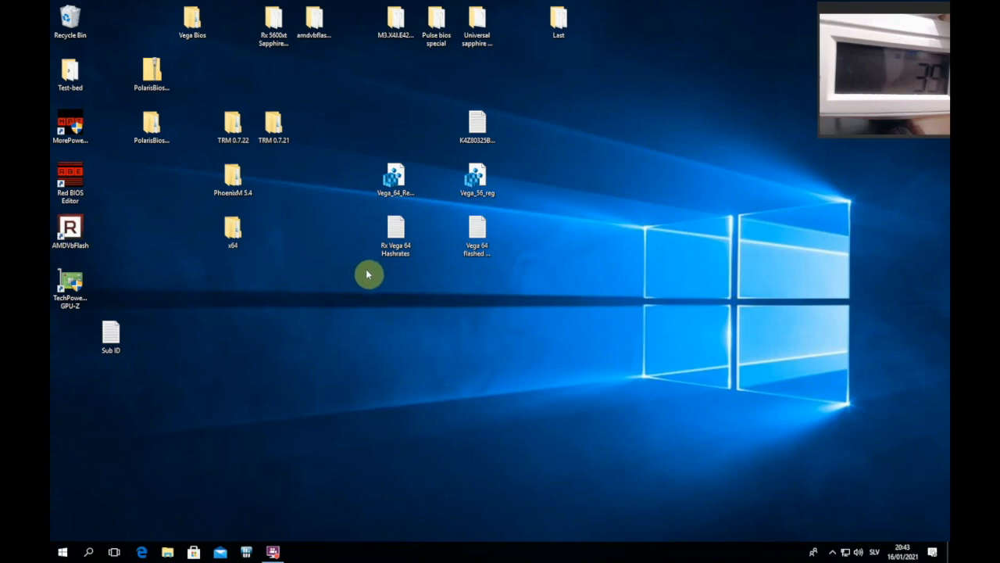
mouse_move(378, 271)
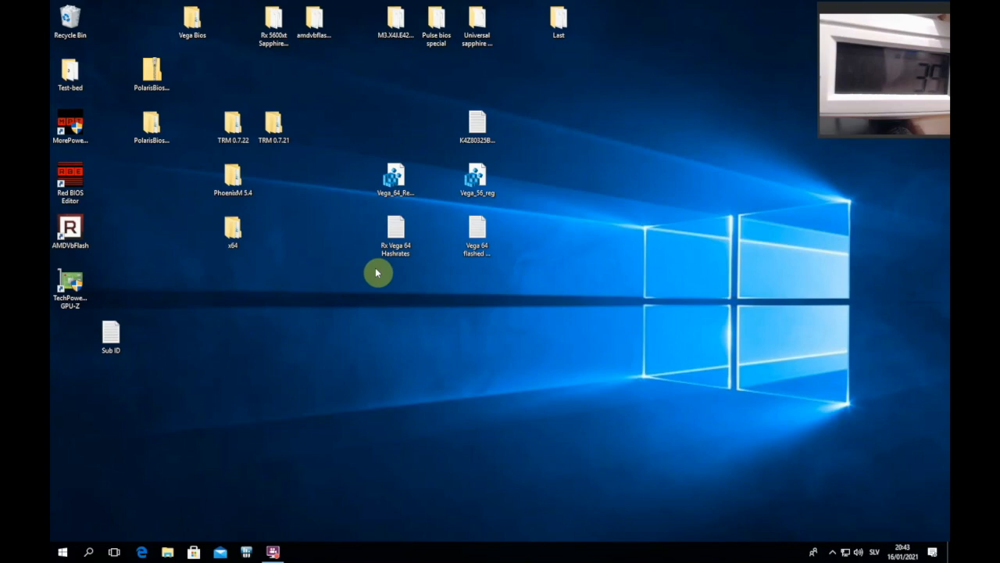
mouse_move(363, 260)
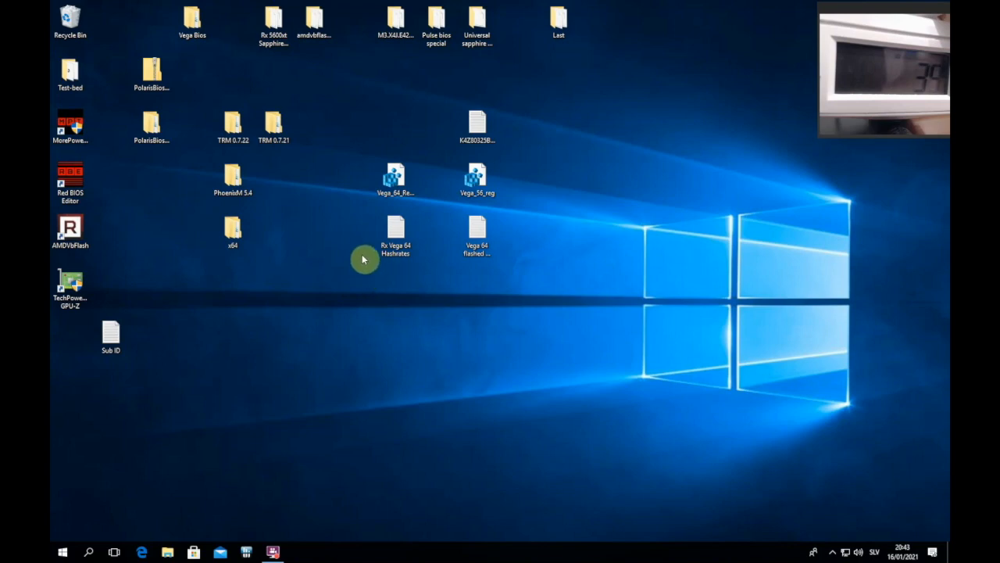
mouse_move(362, 269)
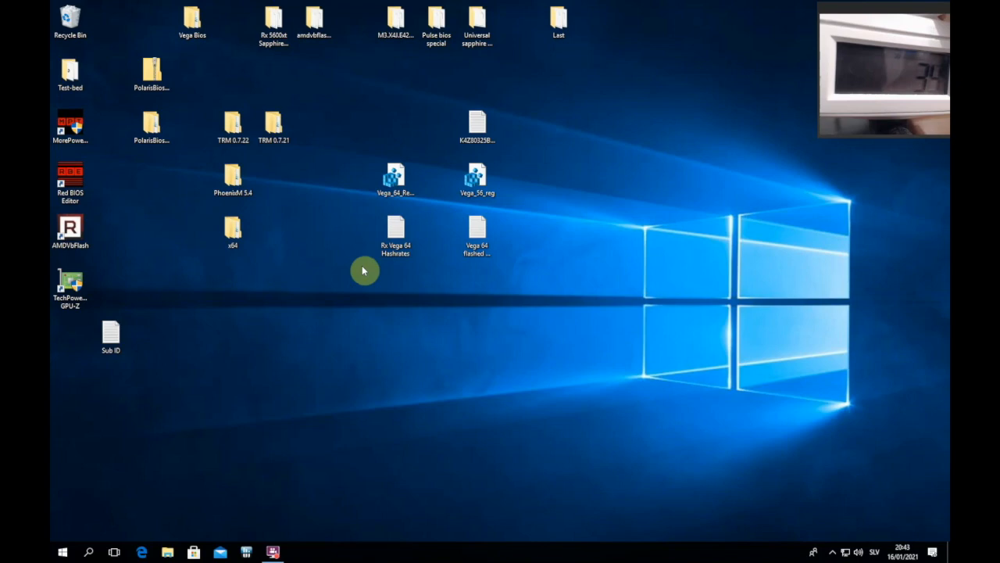
mouse_move(362, 281)
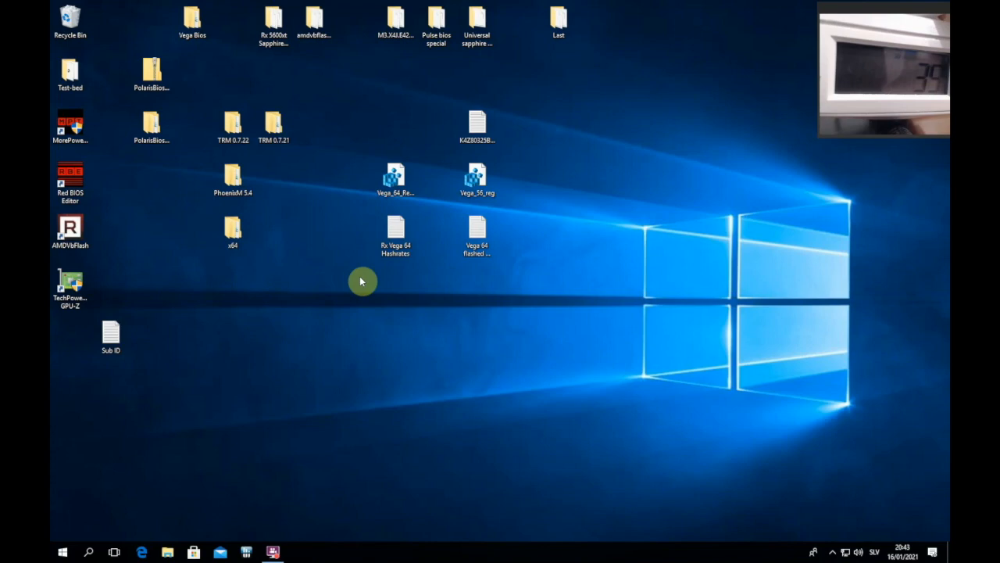
mouse_move(328, 180)
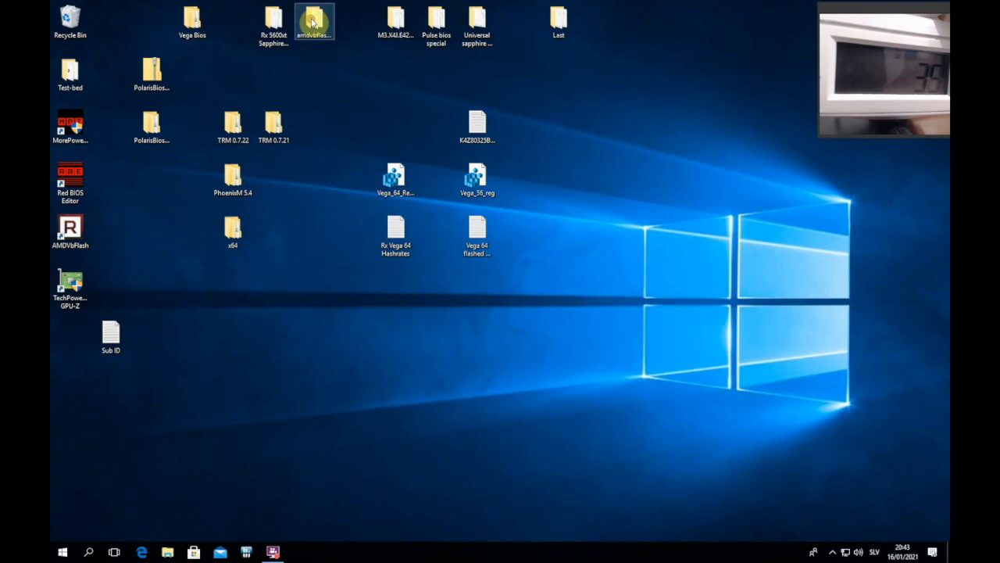
- Open the amdvbflash_windows folder, start an administrator Command Prompt, and select amdvbflash64
double_click(315, 19)
text(cmd)
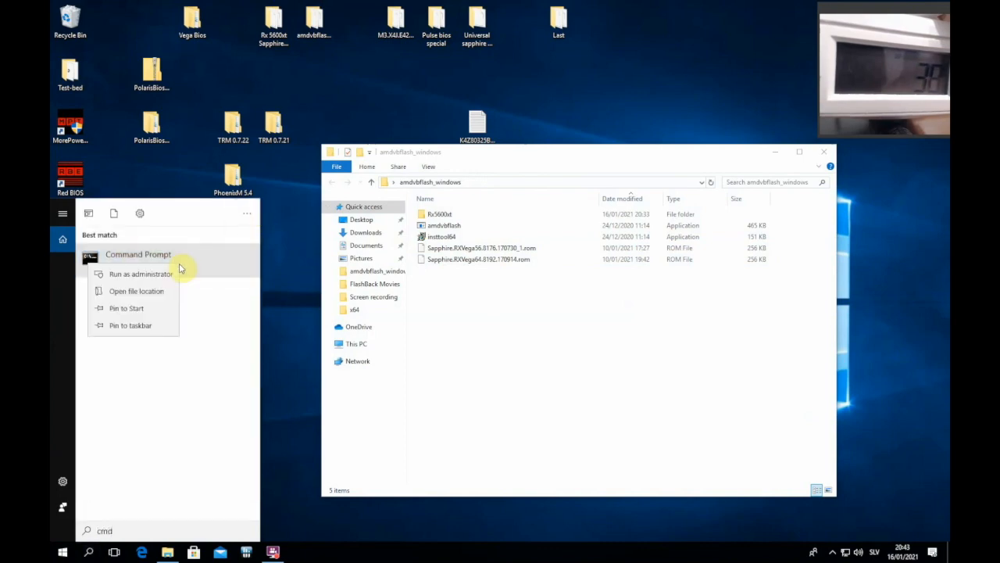
click(141, 274)
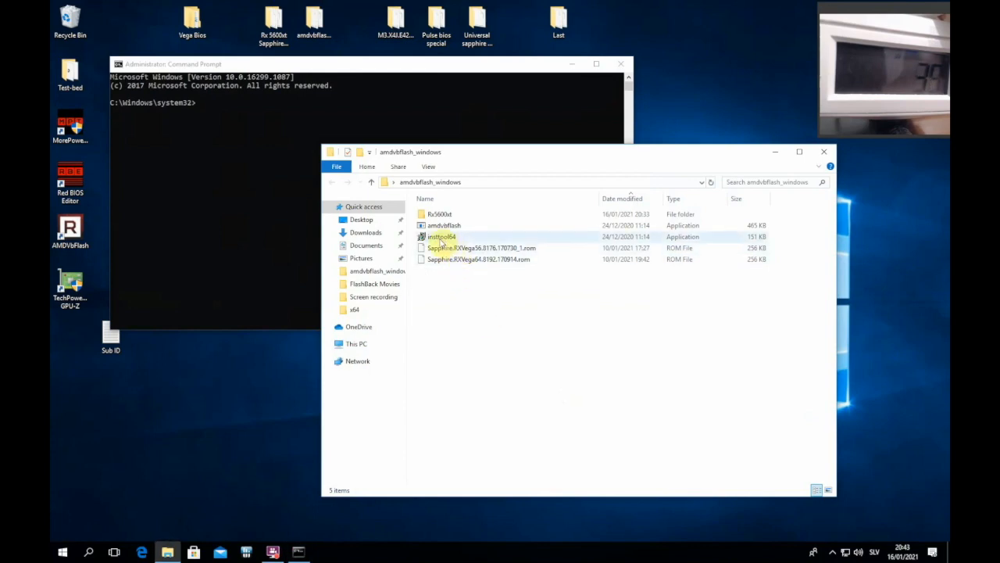
click(441, 238)
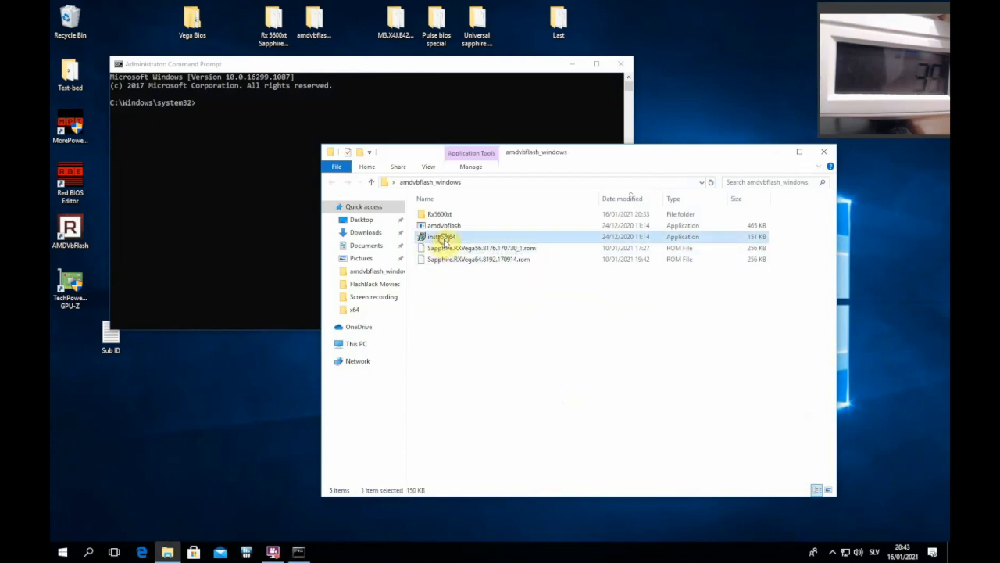
mouse_move(441, 237)
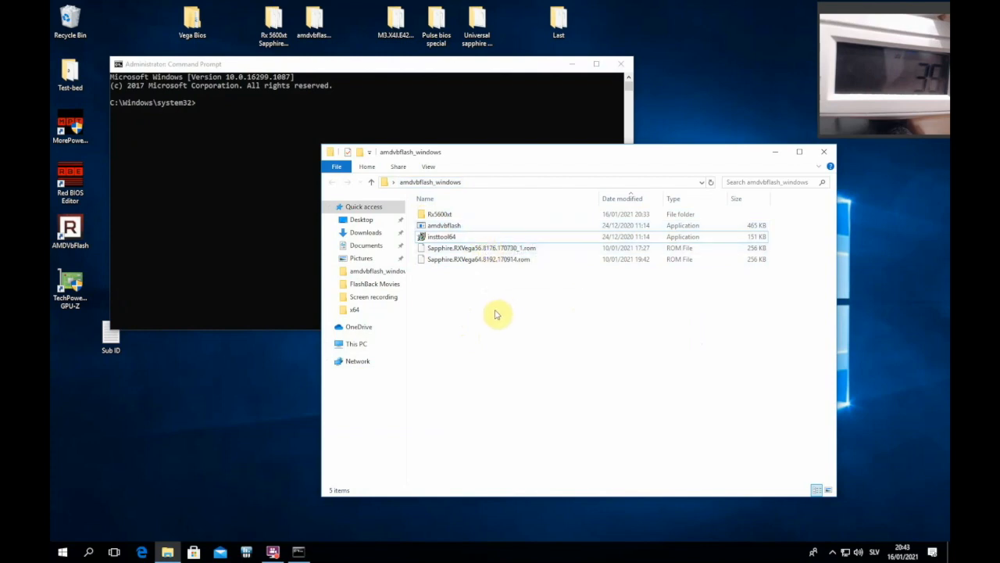
mouse_move(466, 335)
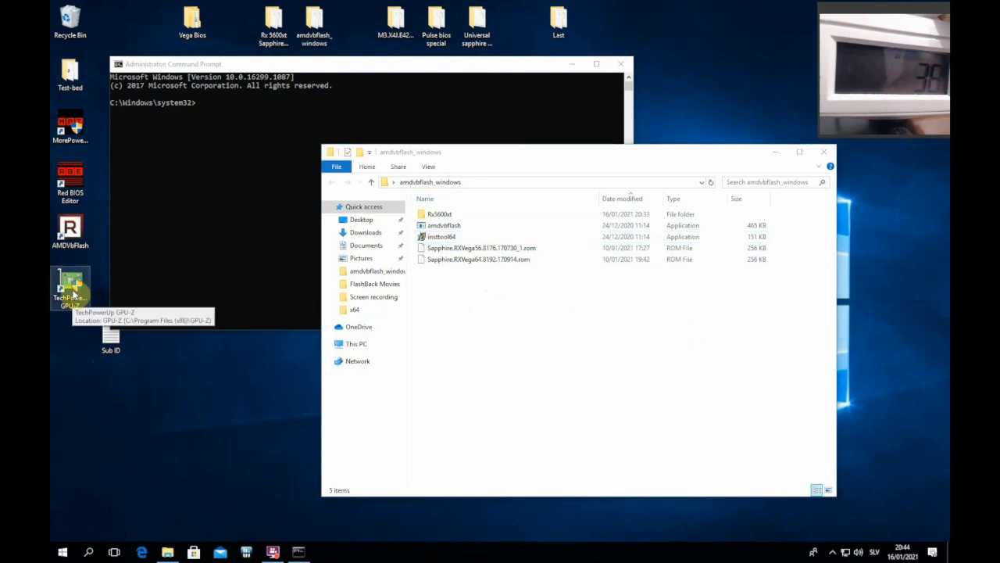
double_click(69, 287)
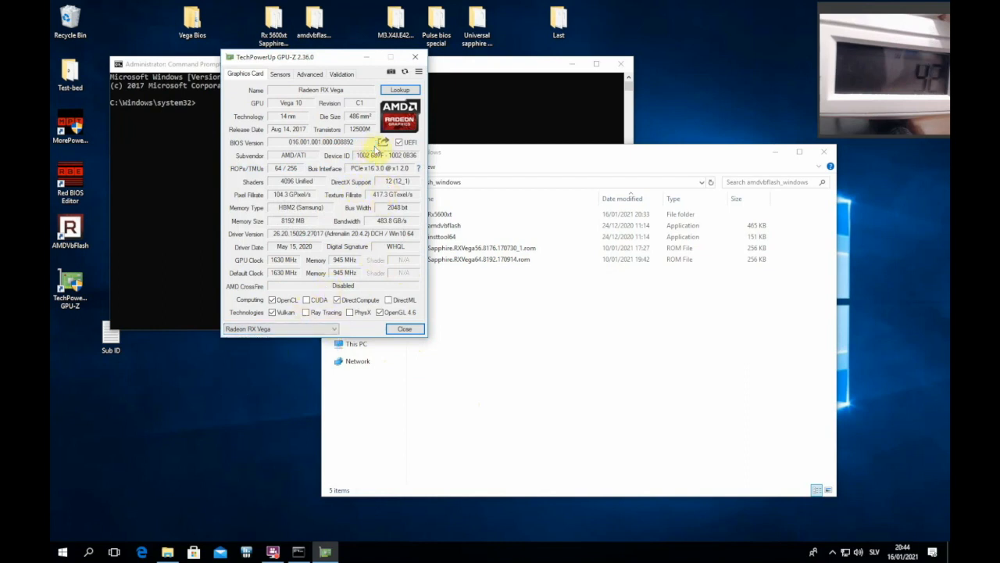
click(384, 144)
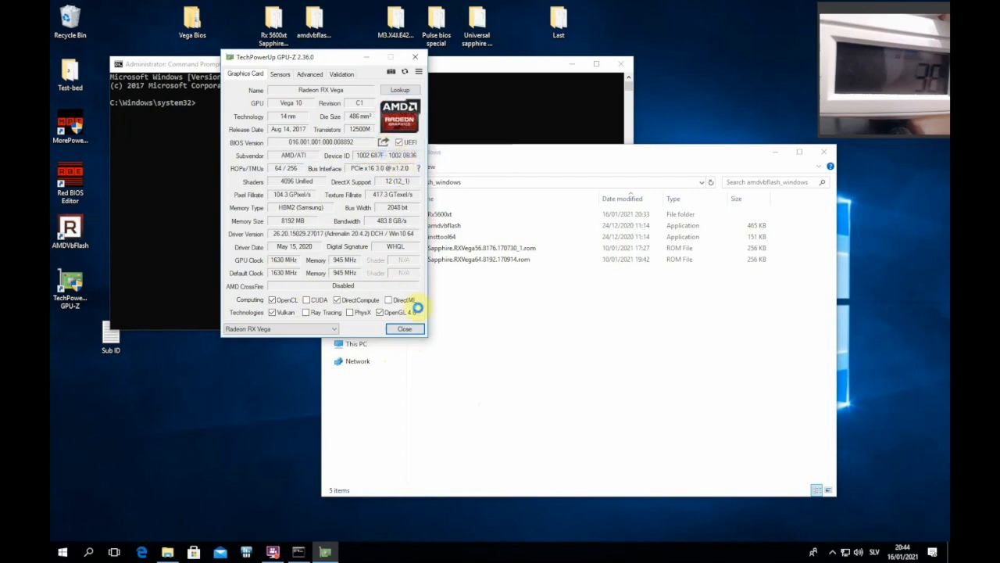
click(383, 142)
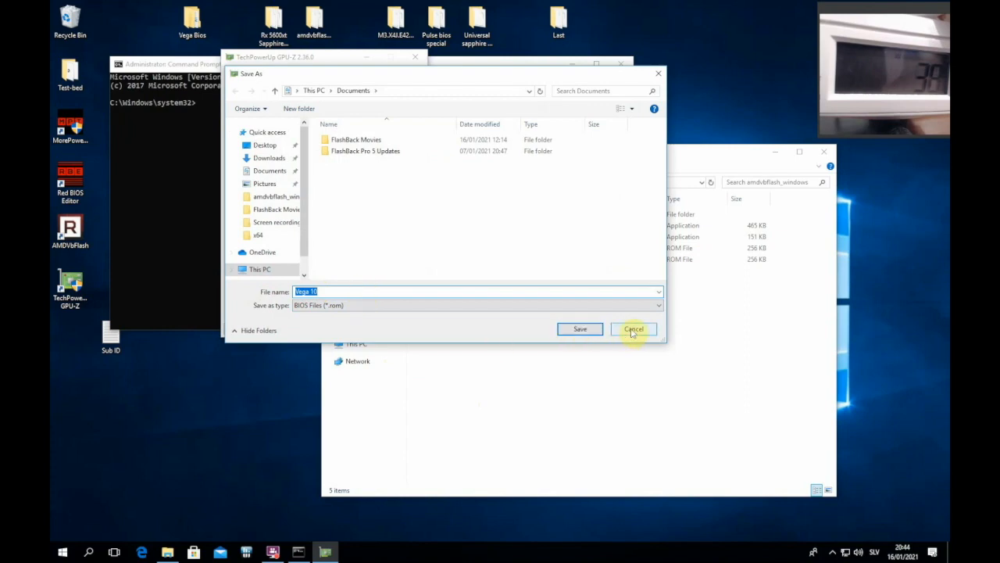
click(633, 328)
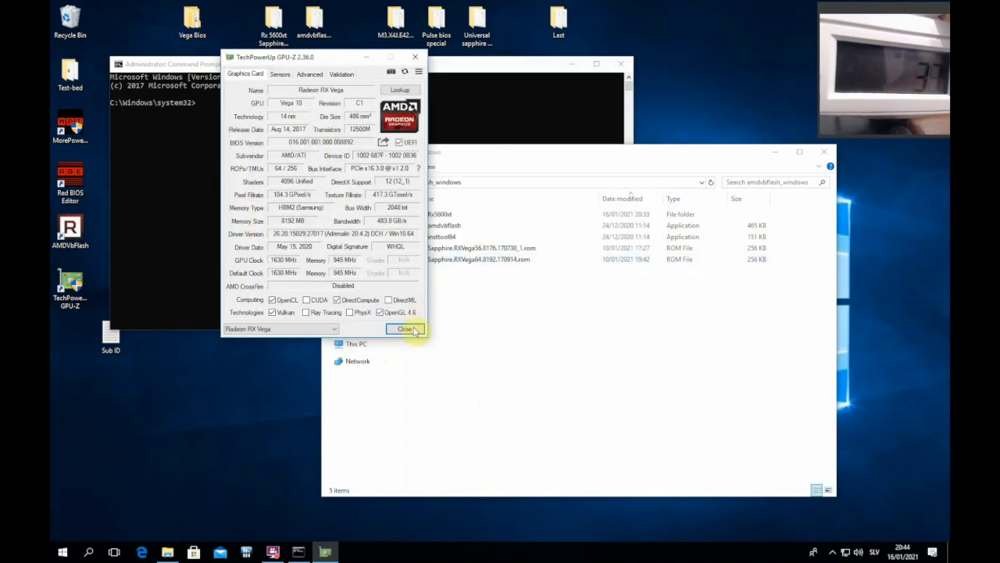
click(405, 328)
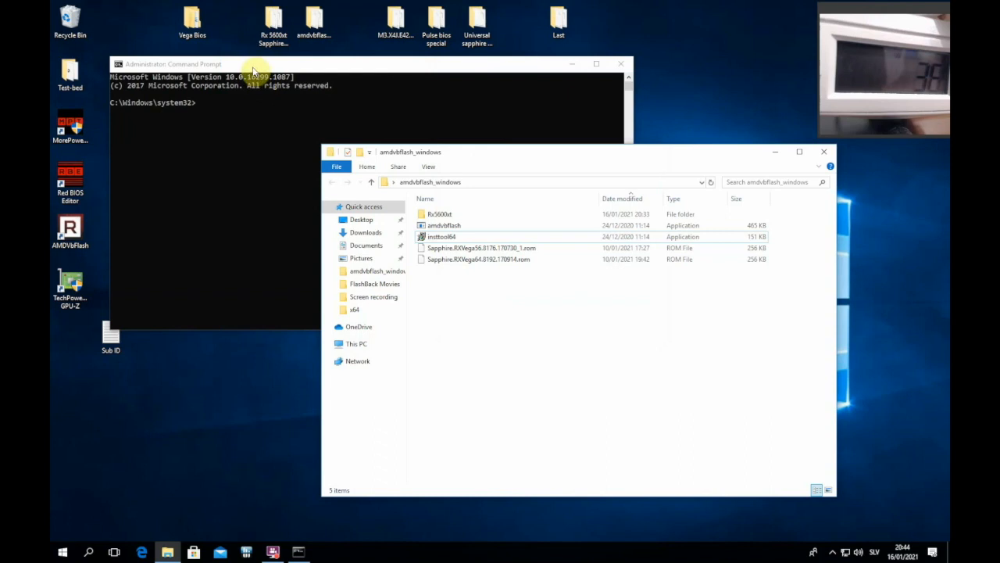
- Switch Command Prompt into the amdvbflash_windows folder and list adapters with amdvbflash -i
click(204, 65)
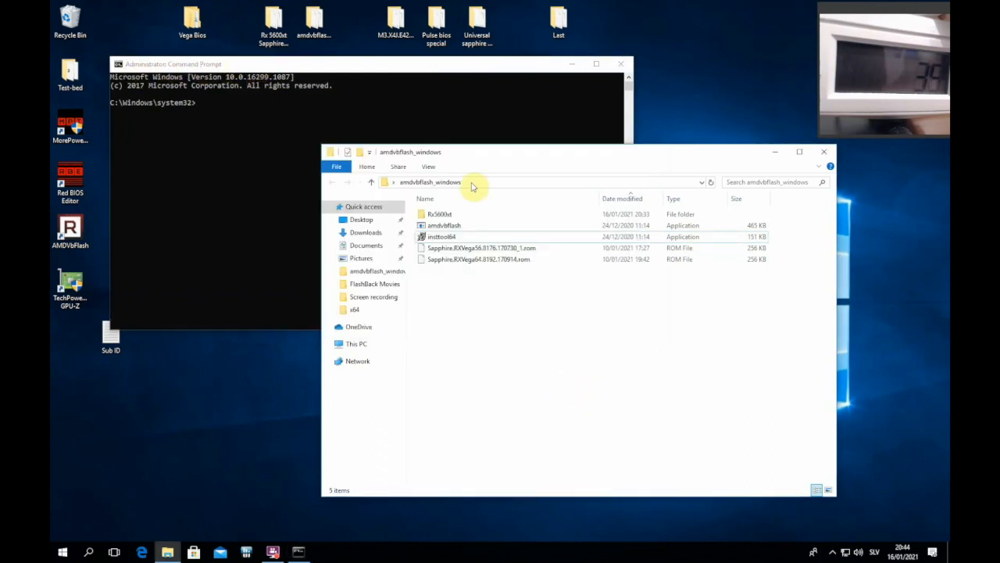
right_click(457, 181)
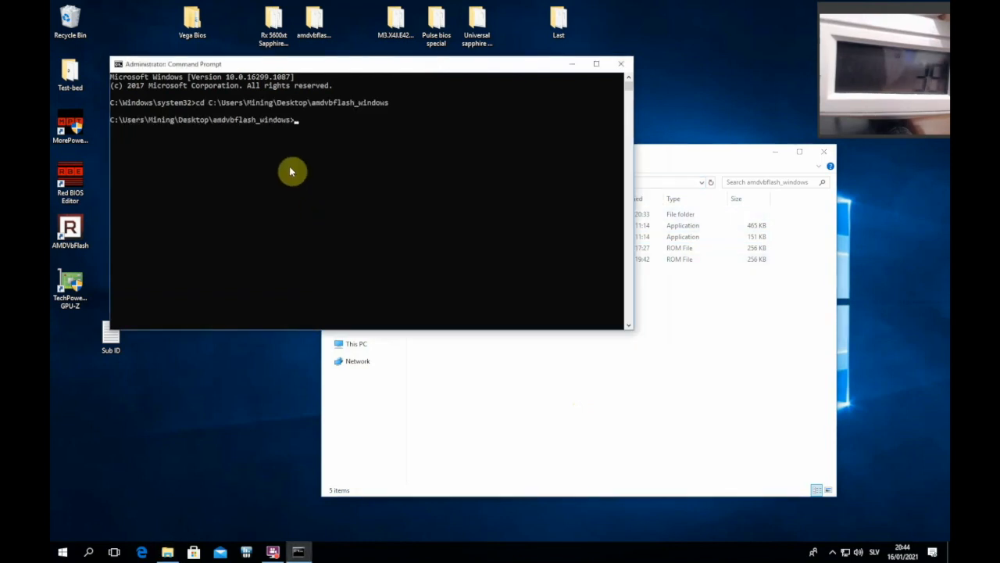
text(amdvbflash -i)
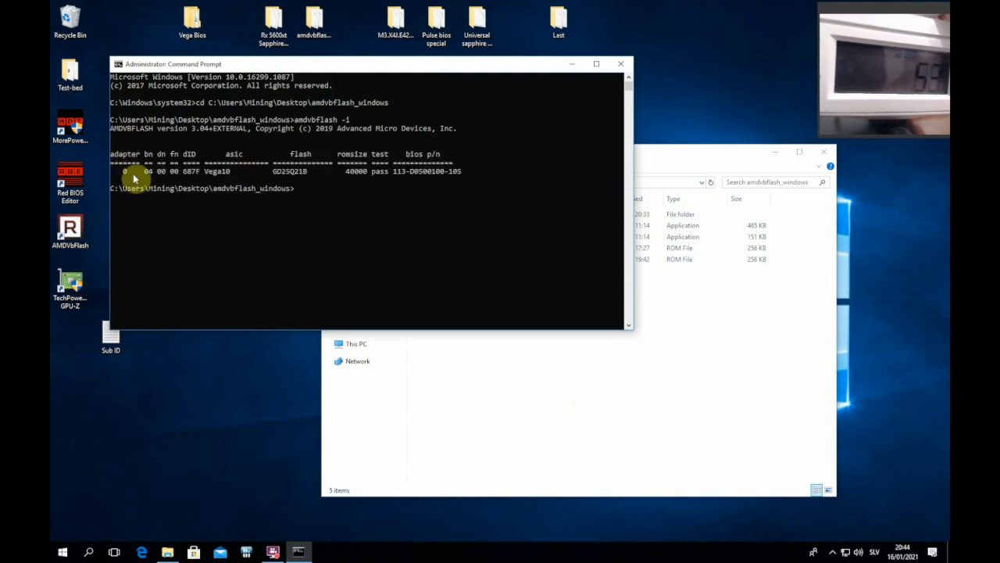
mouse_move(303, 277)
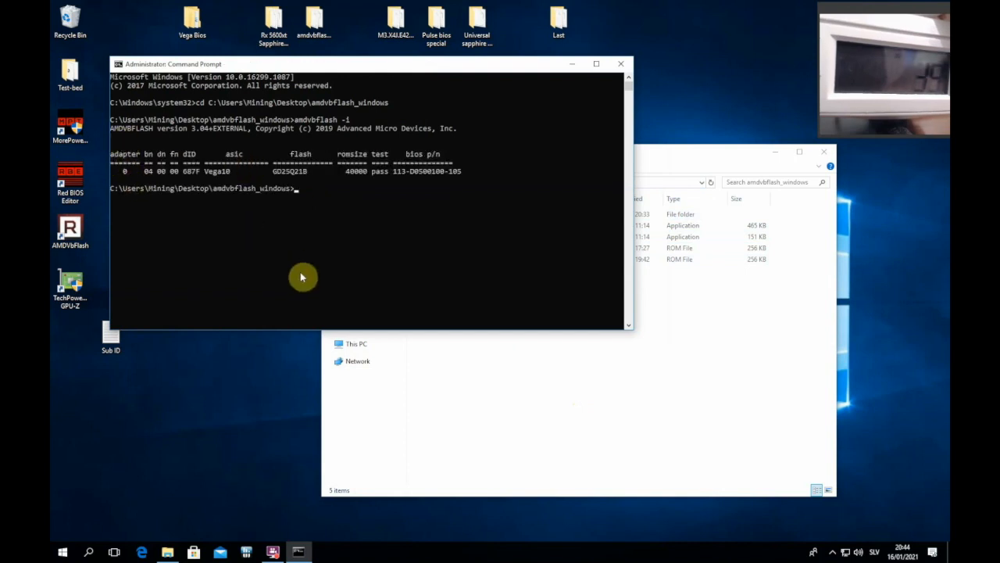
- Begin the flash command amdvbflash -p 0 for adapter 0
text(amdvbfl)
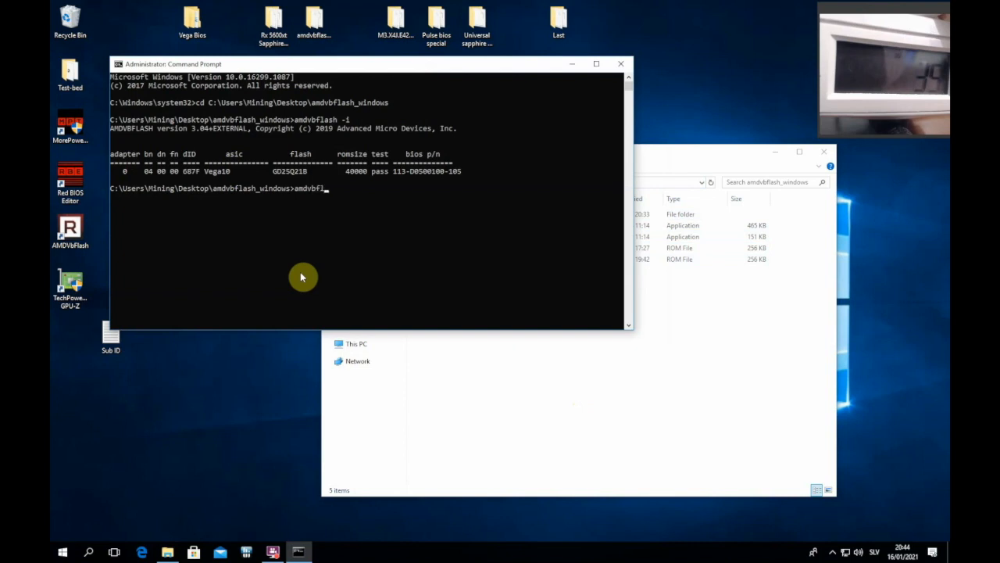
text(-p)
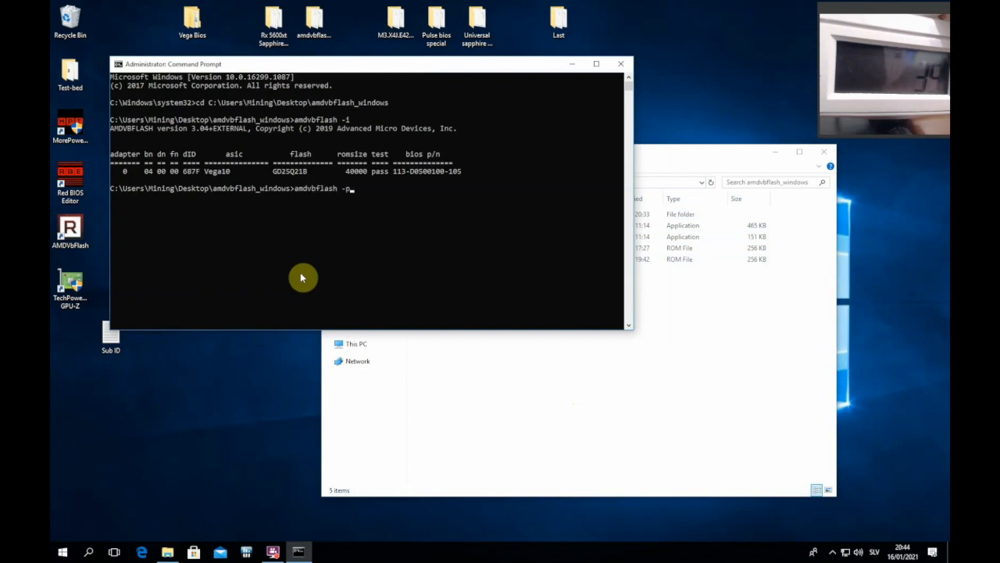
text(0)
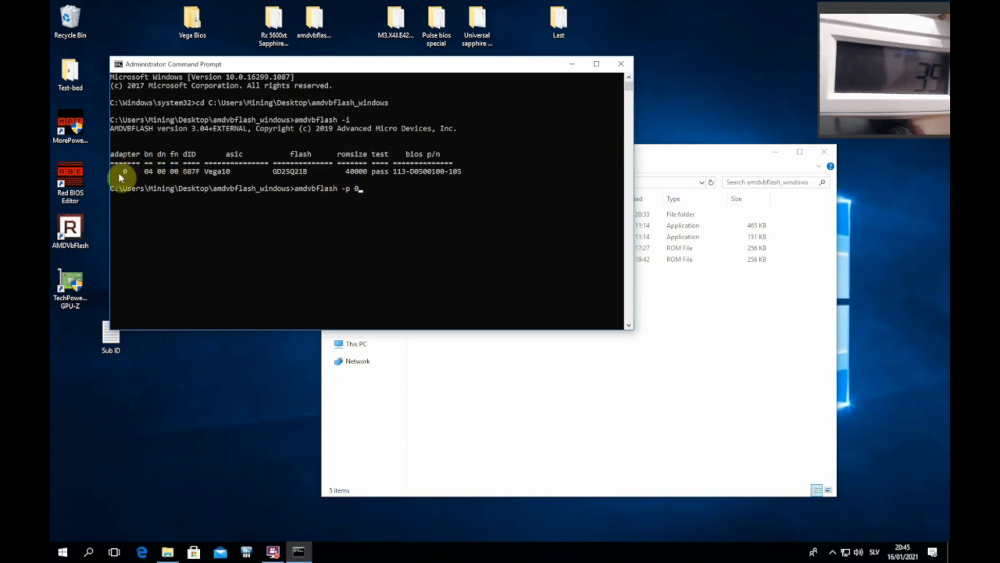
mouse_move(240, 244)
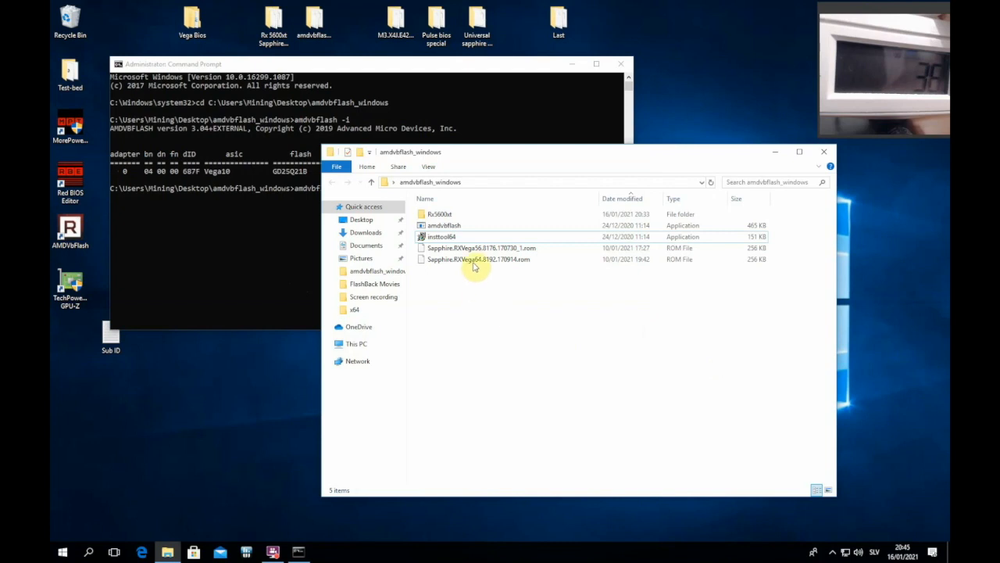
- Complete the flash command with the Sapphire RX Vega 56 BIOS file name ending in .rom
click(481, 247)
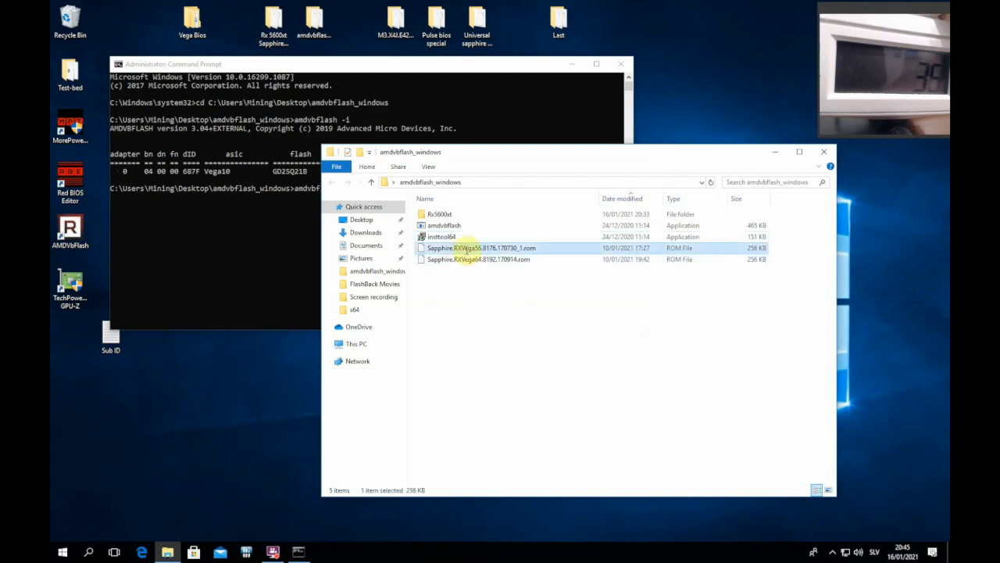
click(469, 247)
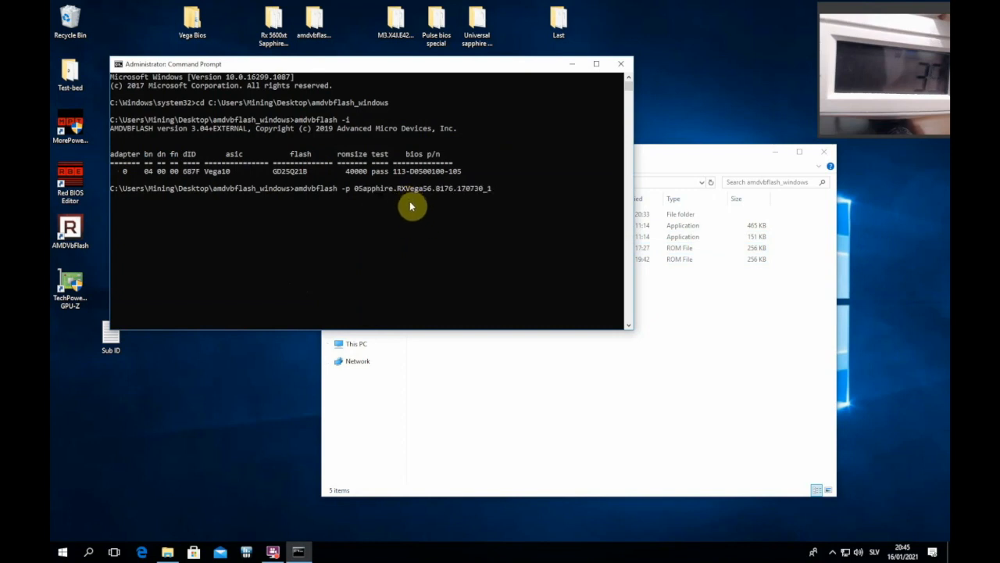
key(Backspace)
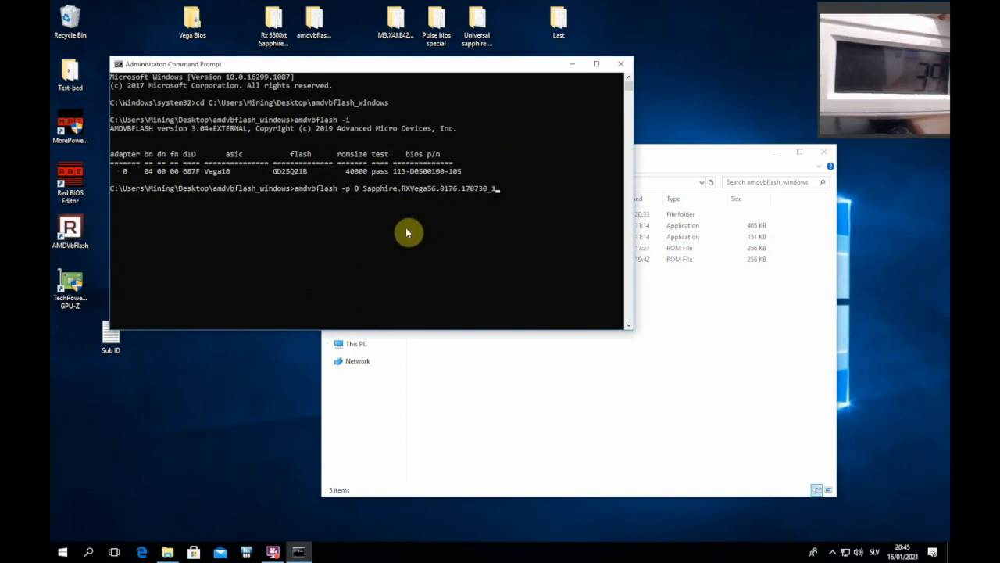
text(.rom)
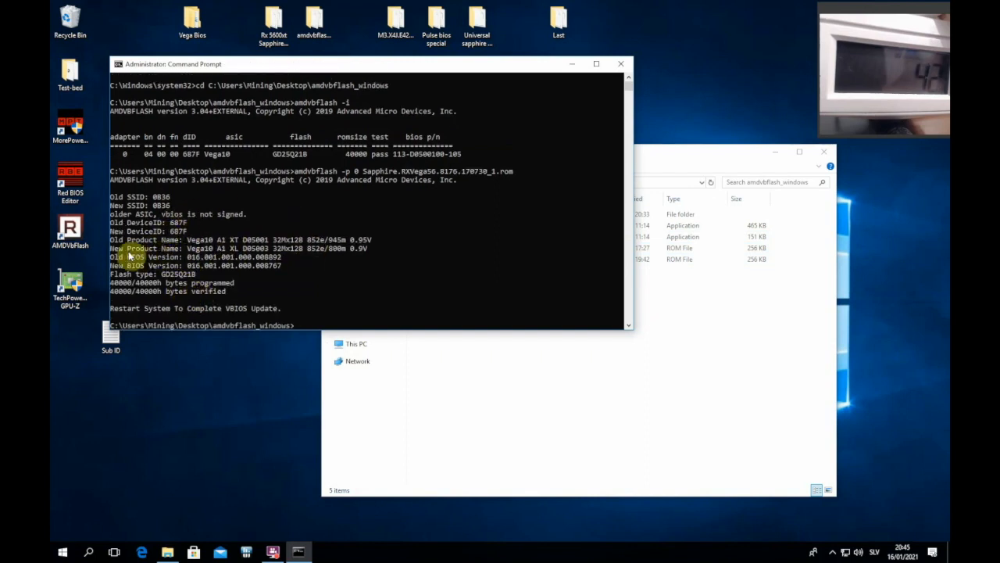
mouse_move(364, 295)
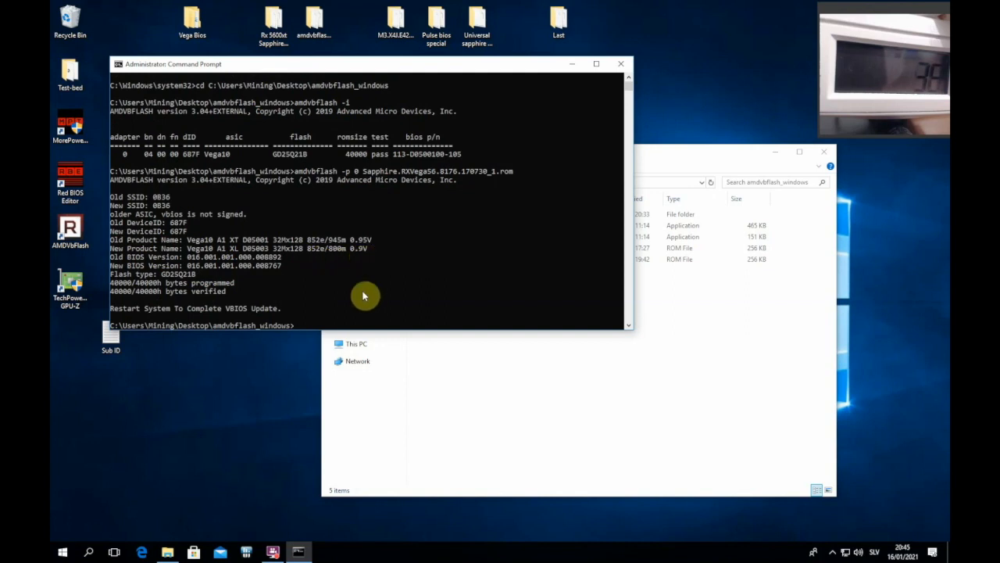
mouse_move(134, 353)
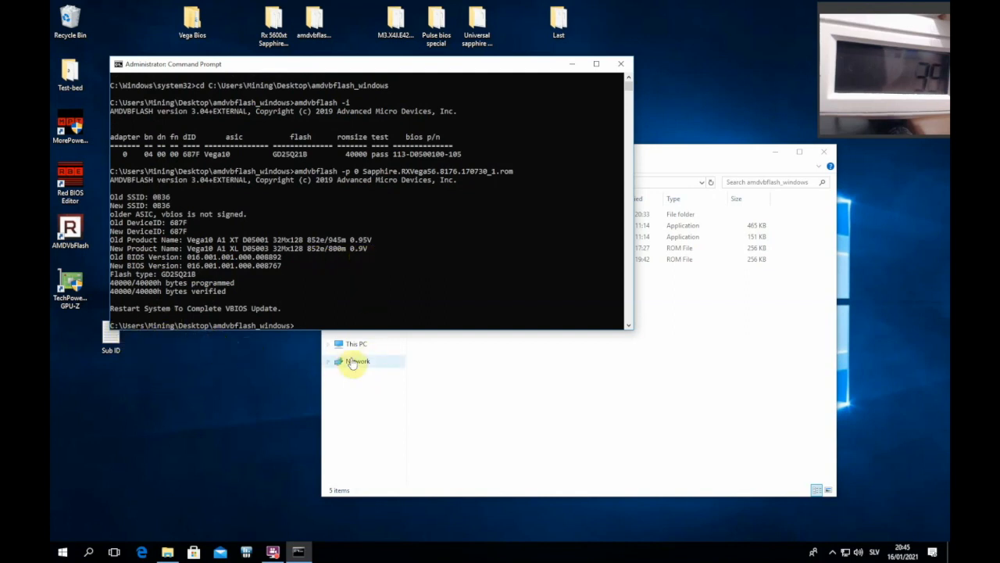
mouse_move(304, 389)
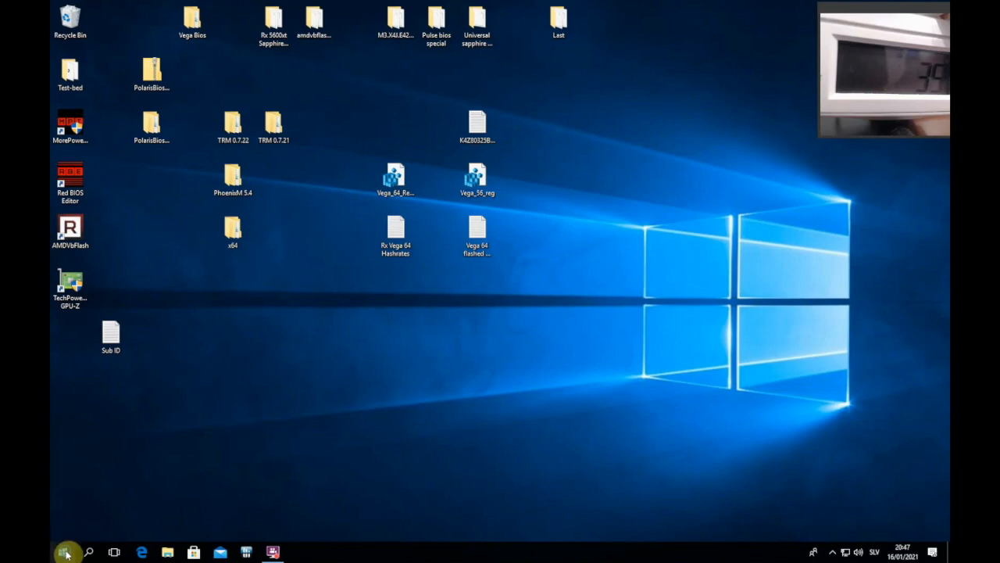
mouse_move(154, 305)
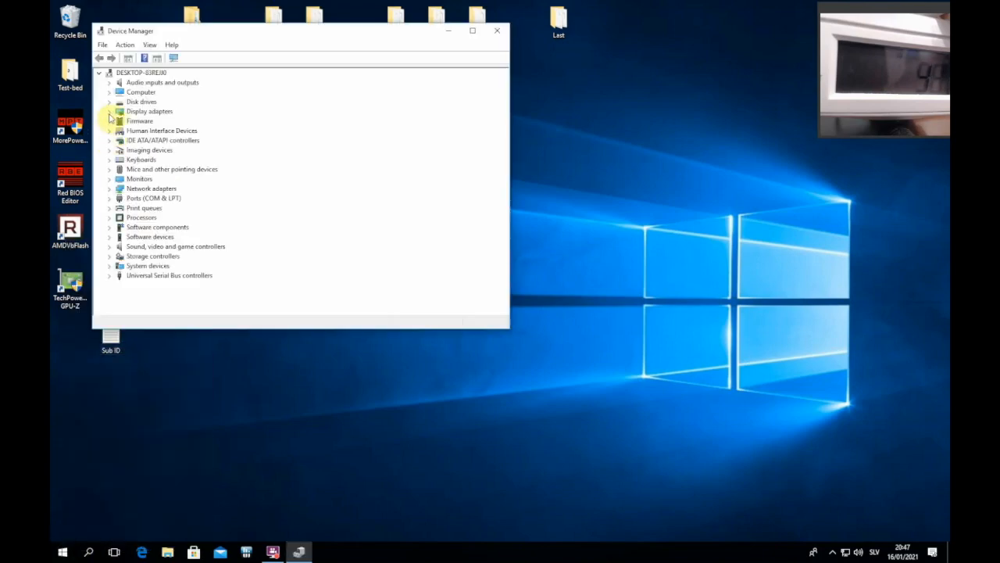
- Expand Display adapters and check that Video Controller (VGA Compatible) reports working properly
click(110, 111)
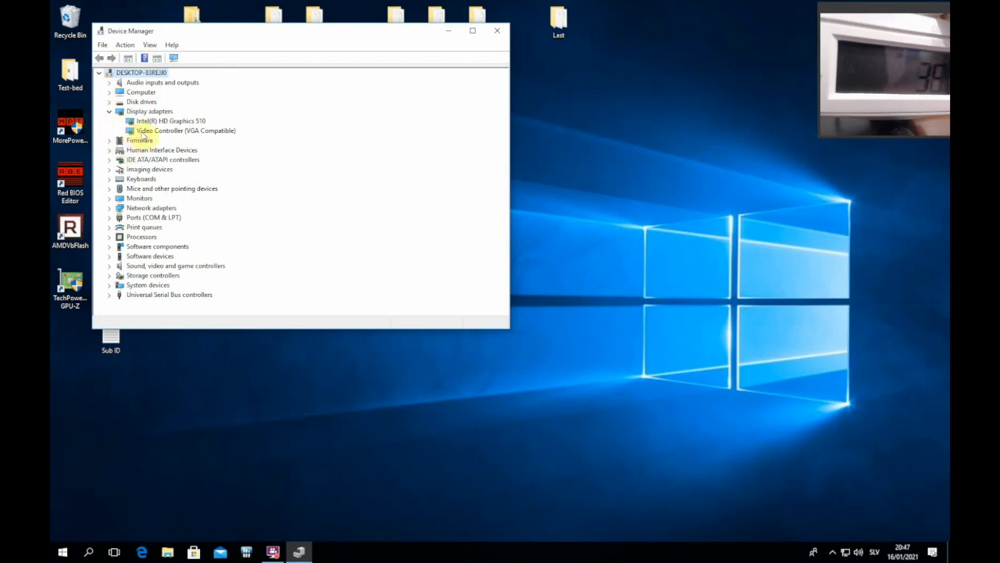
mouse_move(170, 134)
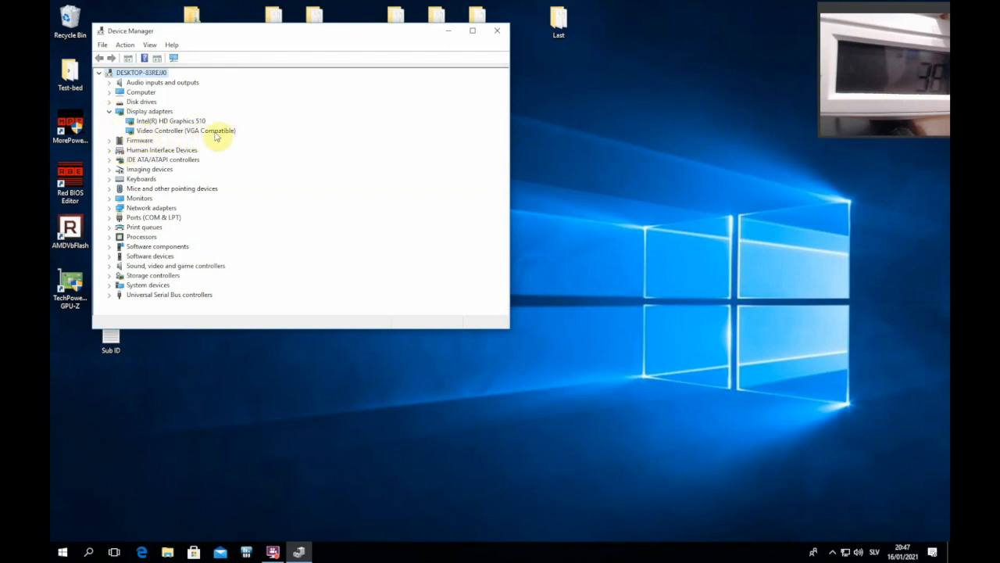
double_click(184, 131)
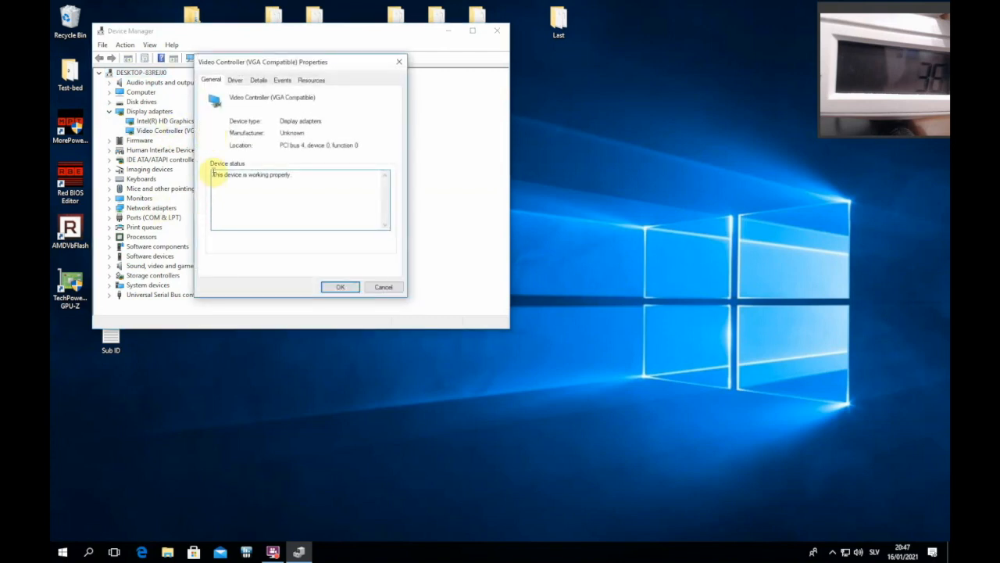
click(341, 288)
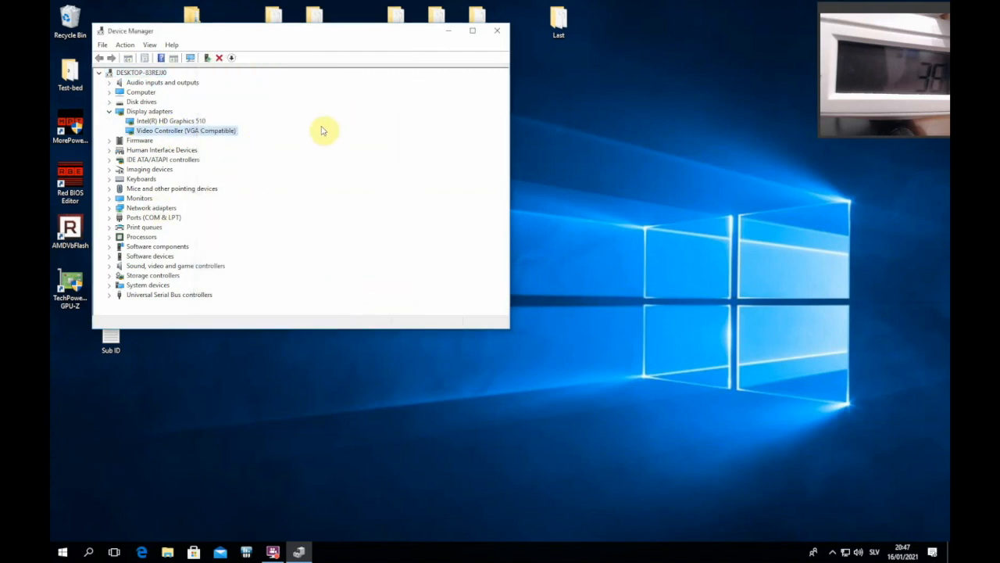
mouse_move(247, 180)
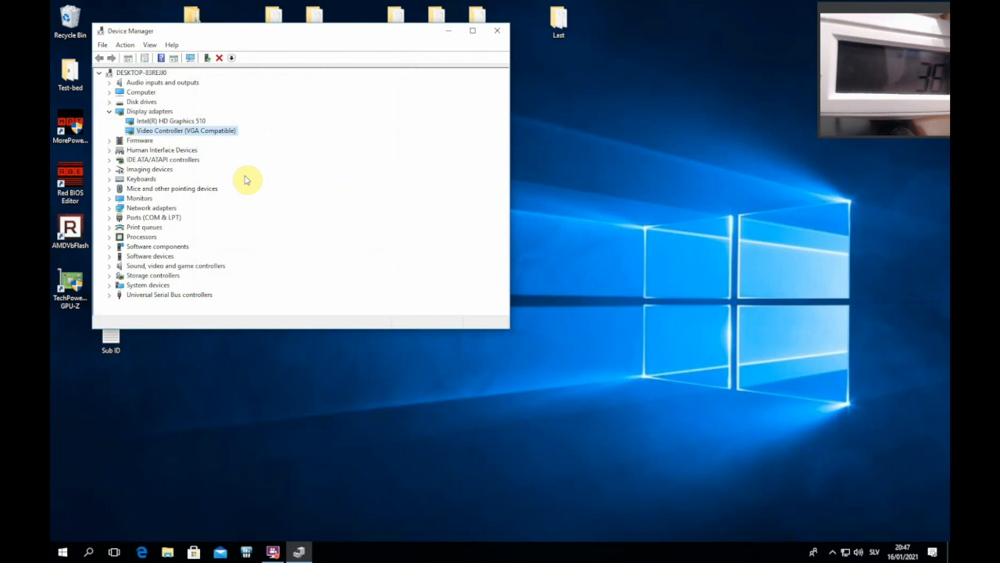
mouse_move(148, 140)
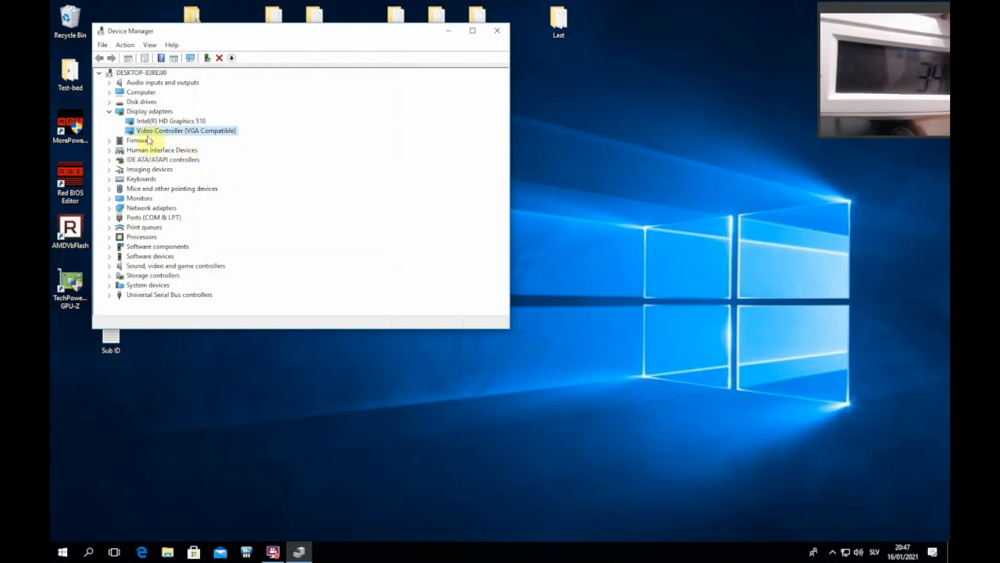
mouse_move(233, 125)
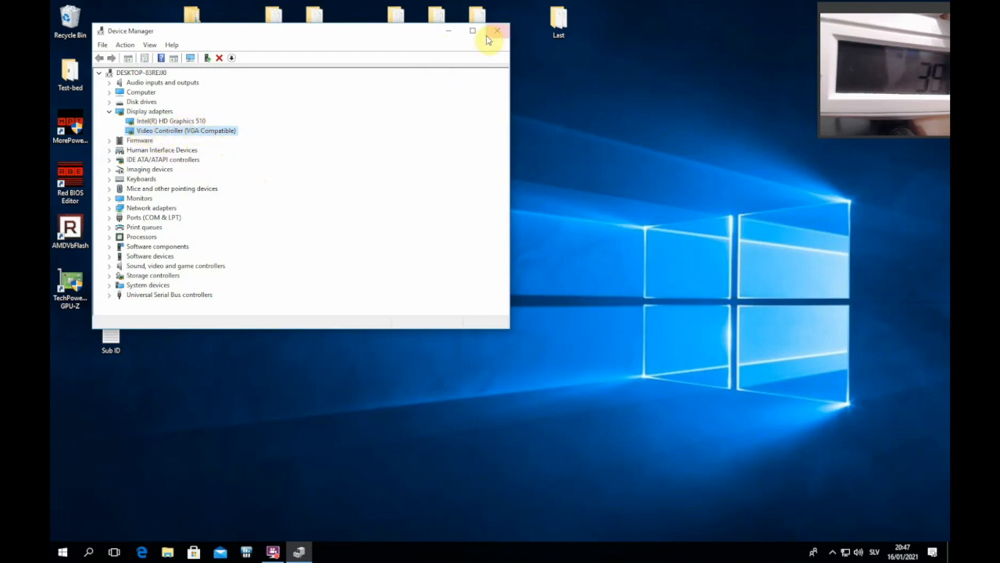
- Close Device Manager, returning to the desktop
click(497, 31)
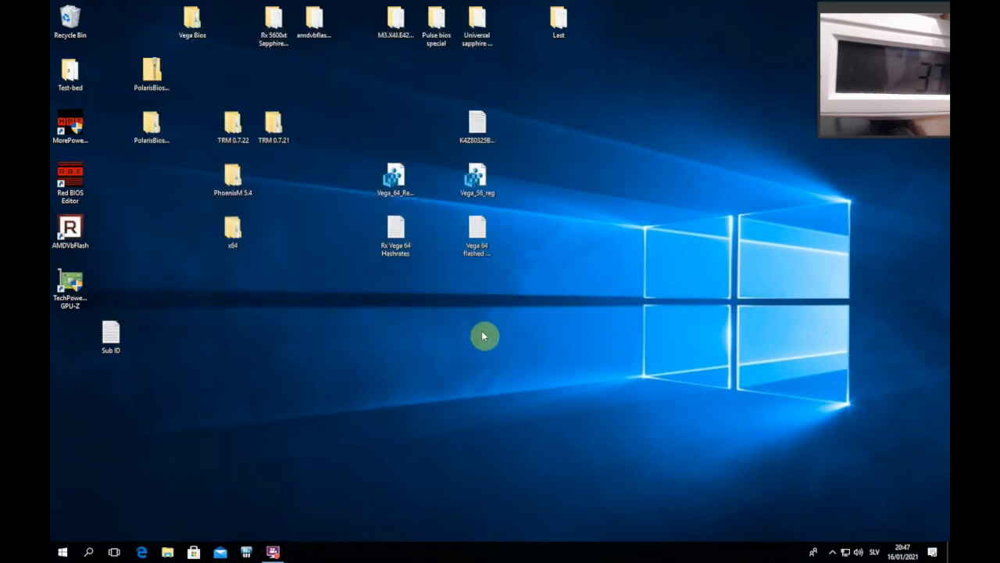
mouse_move(550, 211)
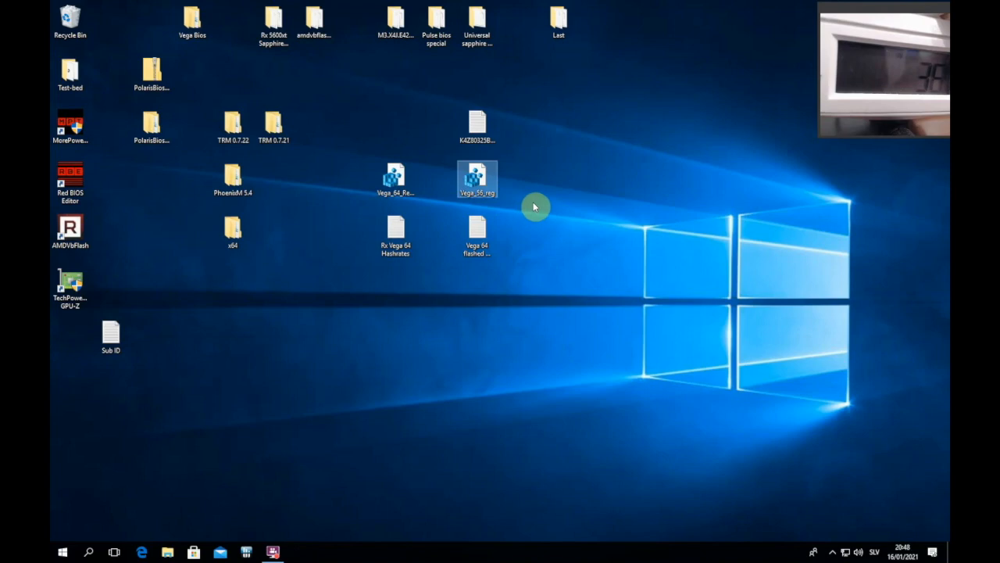
mouse_move(537, 221)
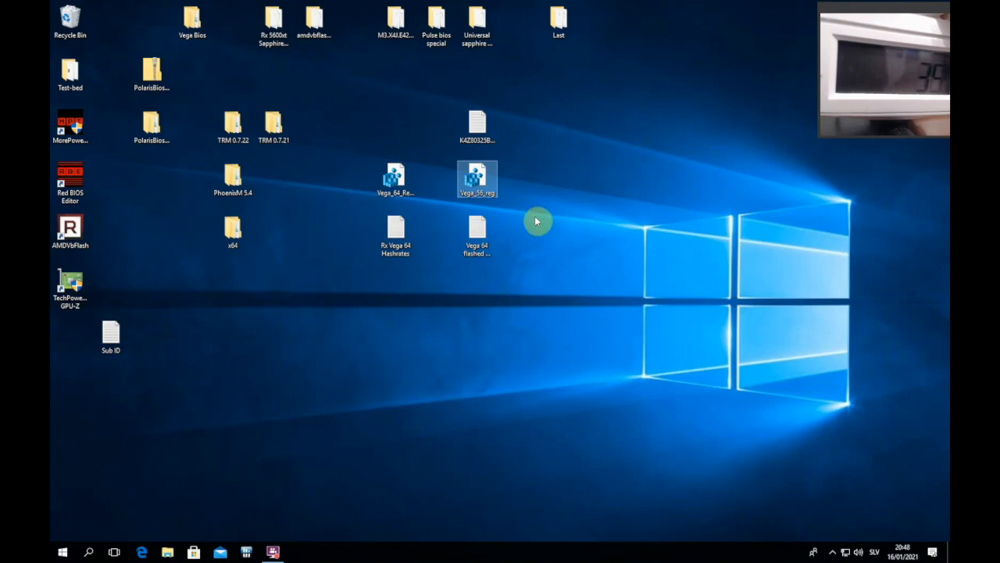
mouse_move(481, 211)
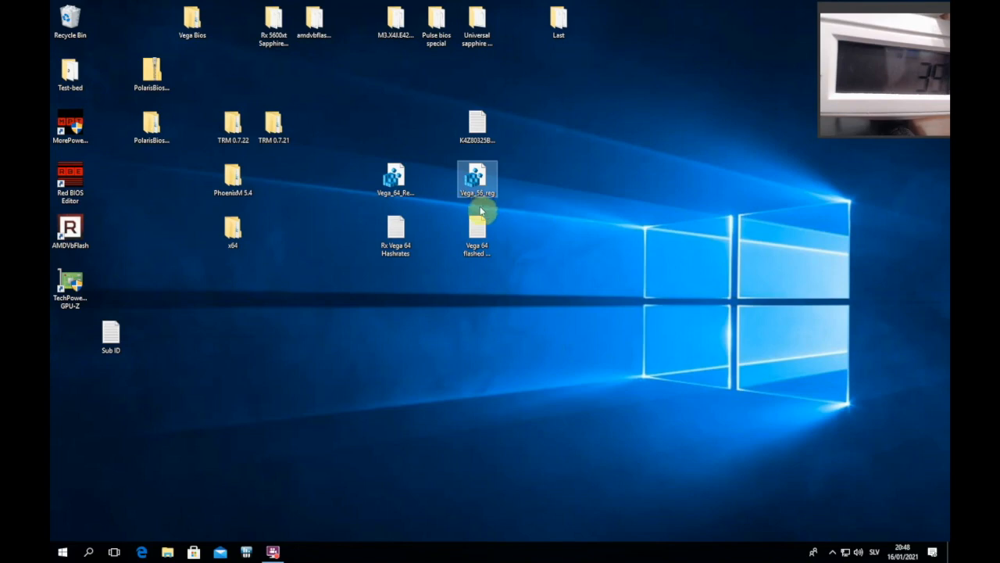
mouse_move(211, 244)
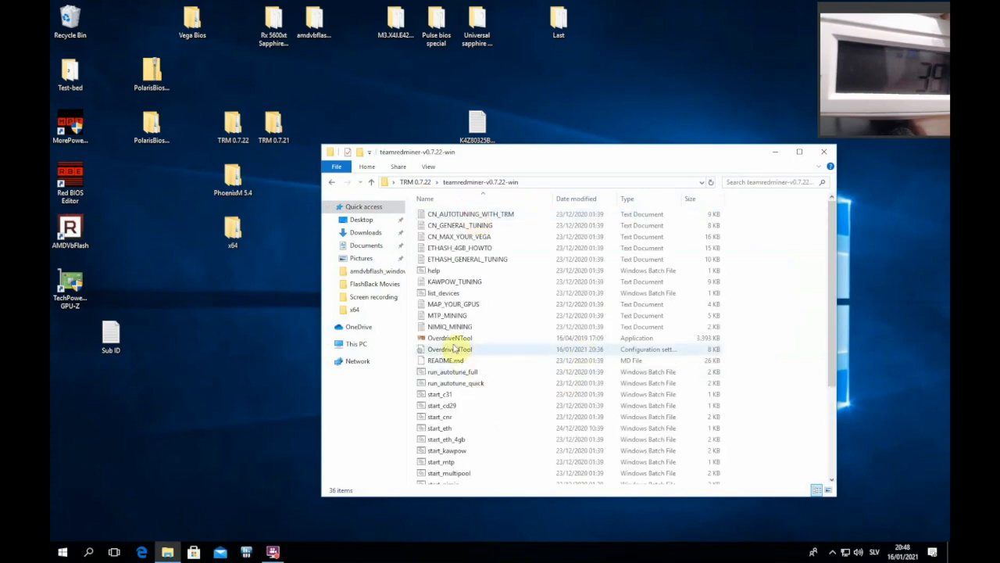
right_click(450, 337)
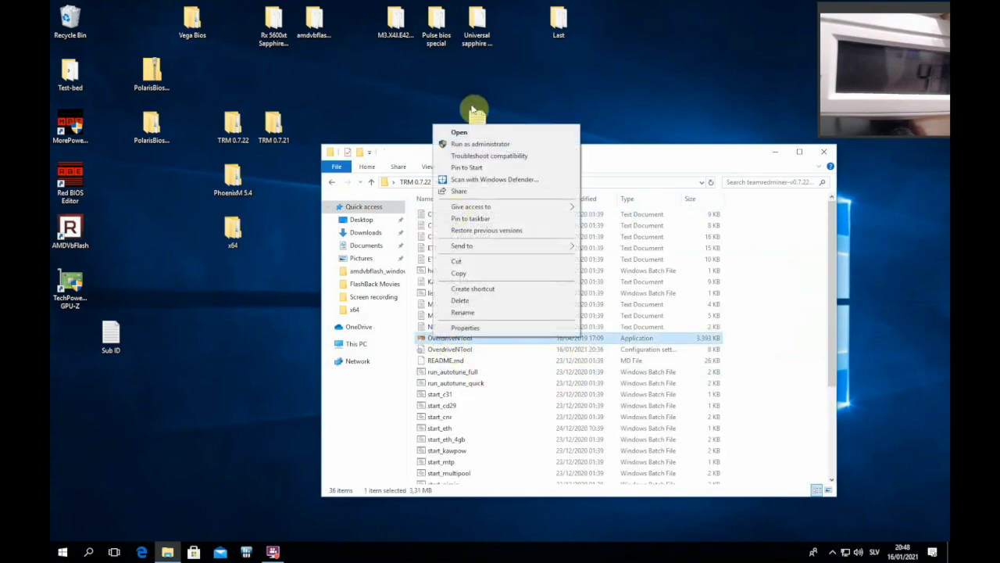
click(460, 131)
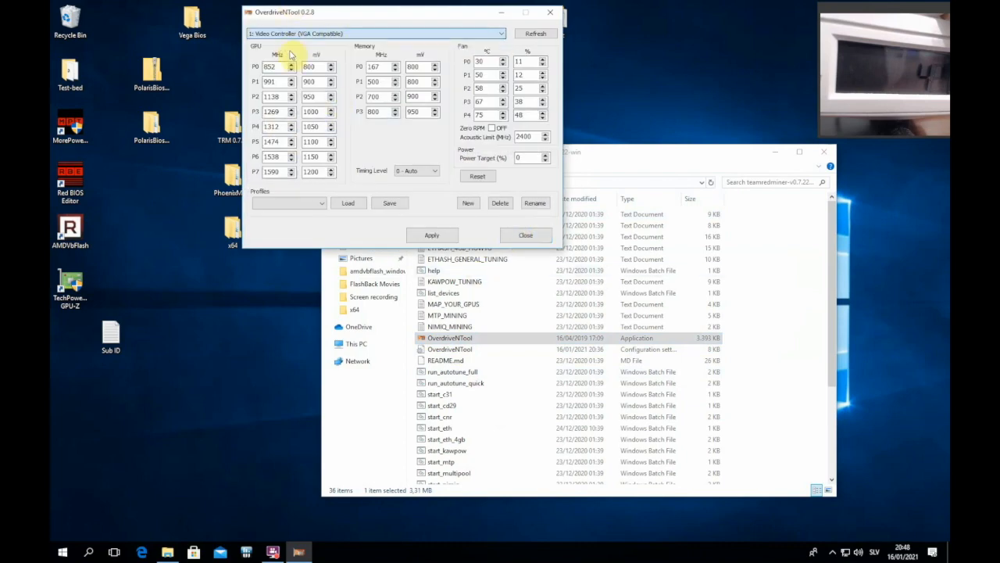
click(250, 13)
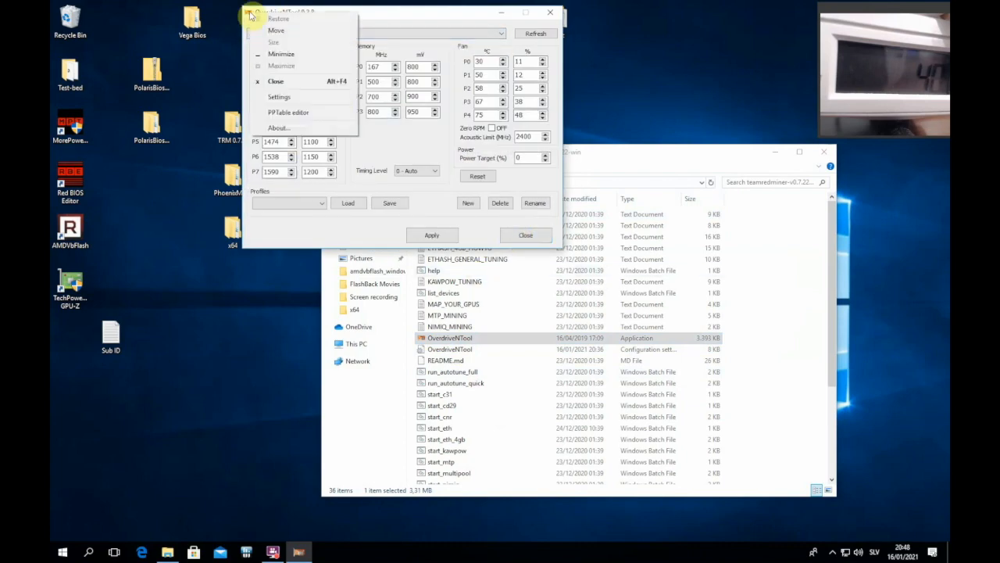
mouse_move(295, 117)
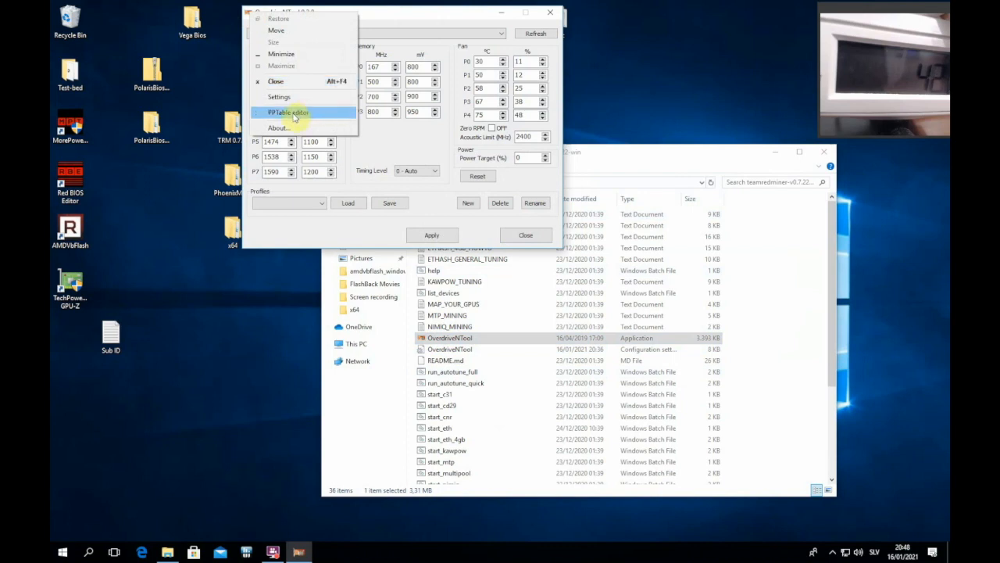
click(287, 112)
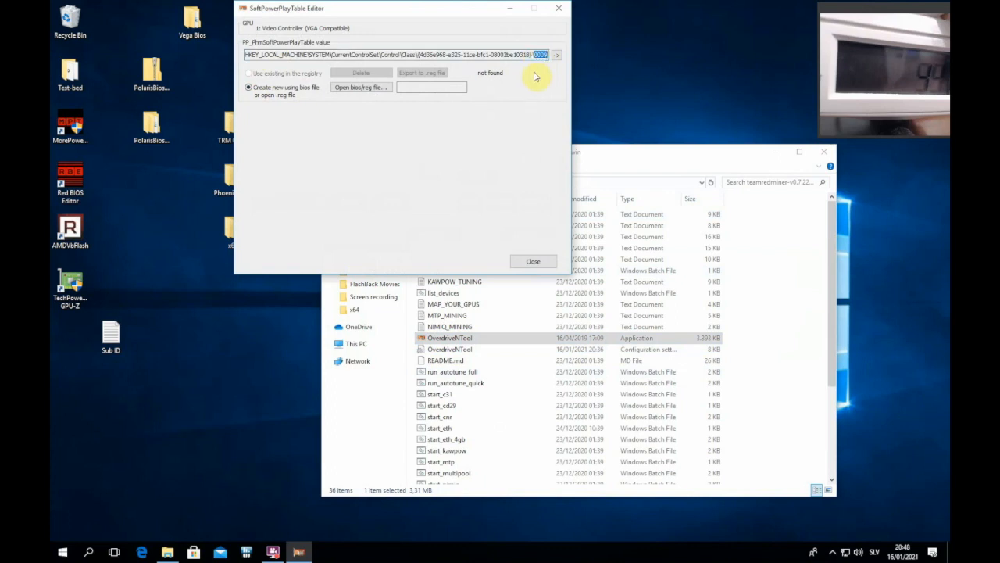
mouse_move(530, 103)
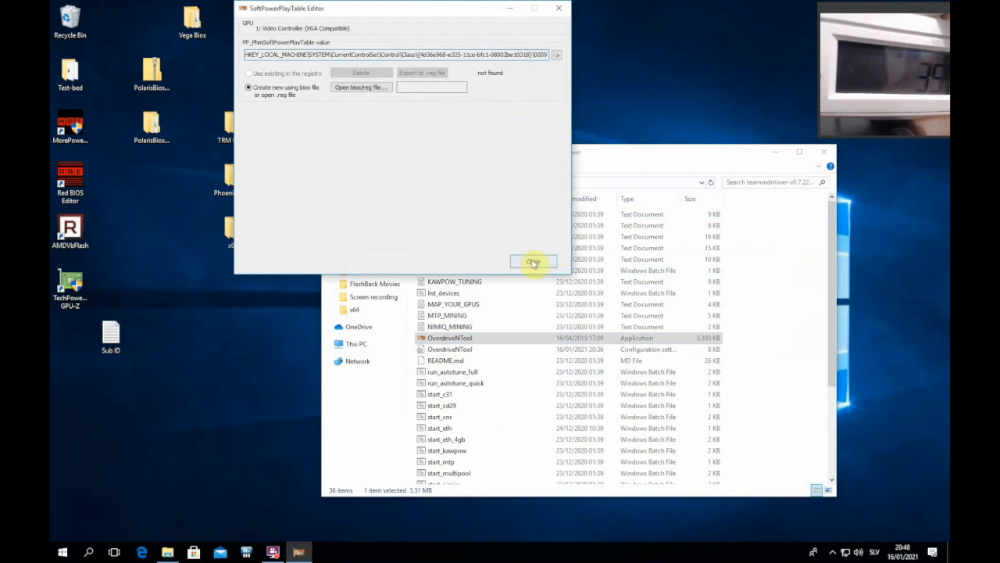
click(533, 261)
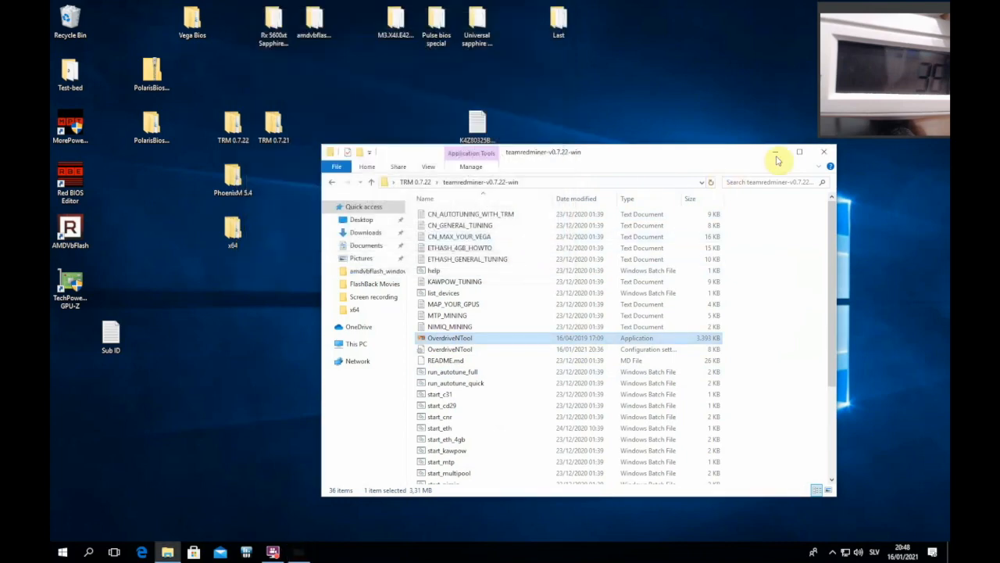
- Review the Vega_56_reg file's SoftPowerPlayTable contents in Notepad, then close it
click(777, 151)
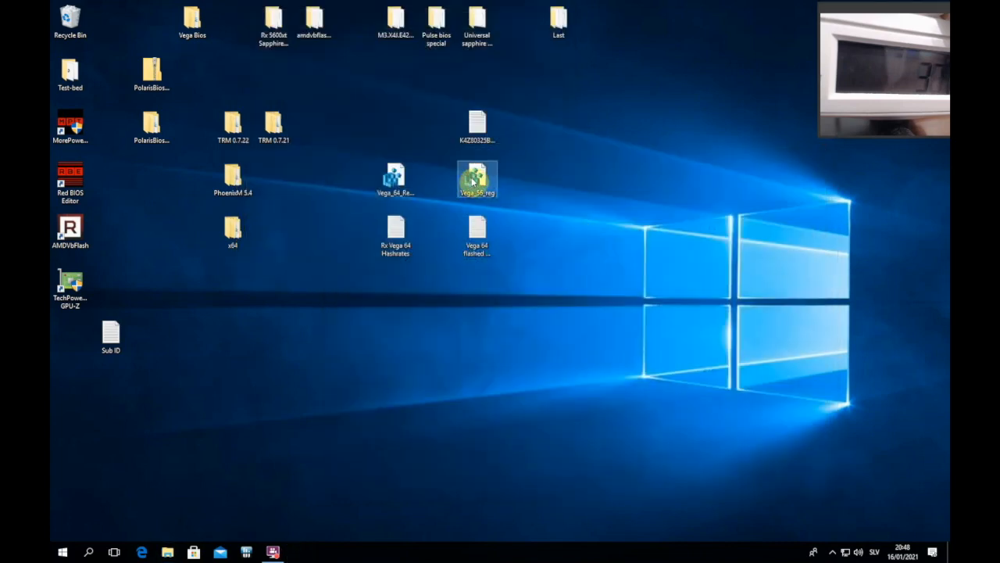
double_click(477, 178)
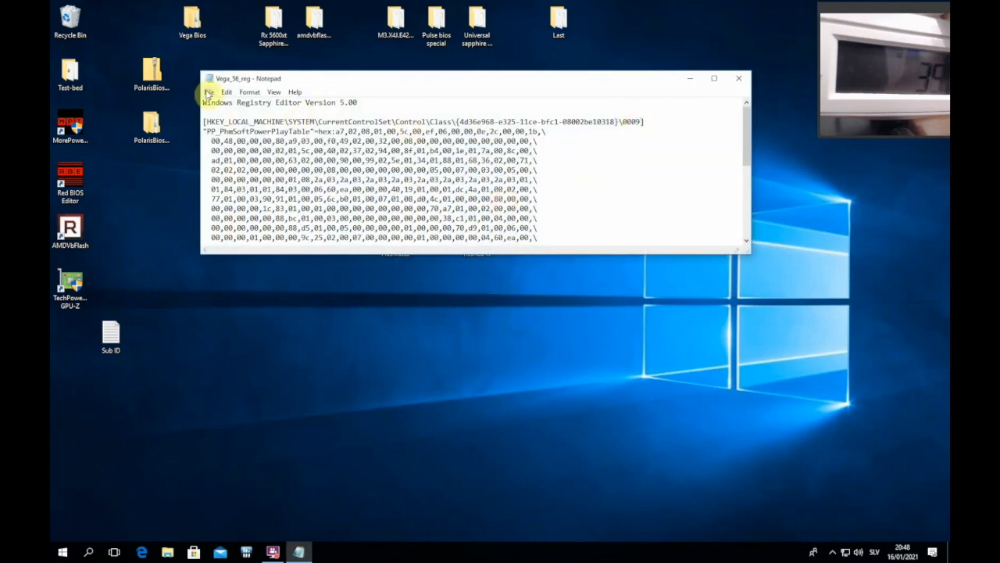
click(210, 91)
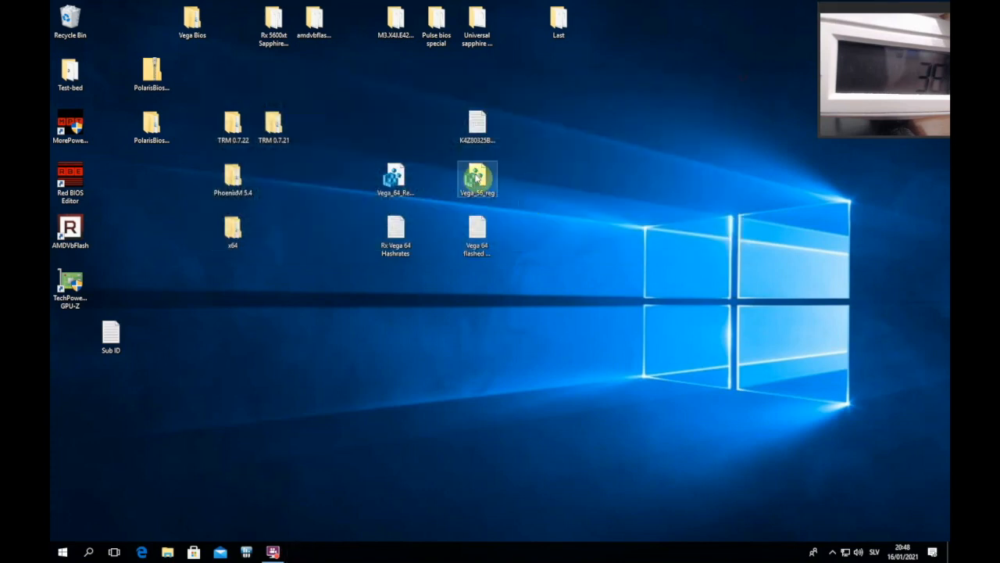
- Merge the Vega 56 .reg file into the registry, confirming Registry Editor's warning
double_click(477, 178)
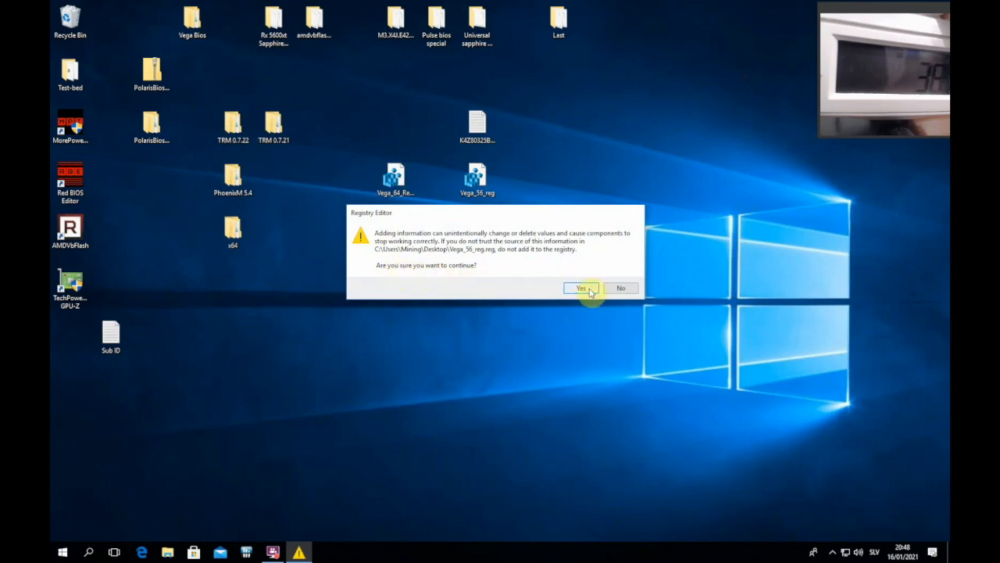
click(582, 287)
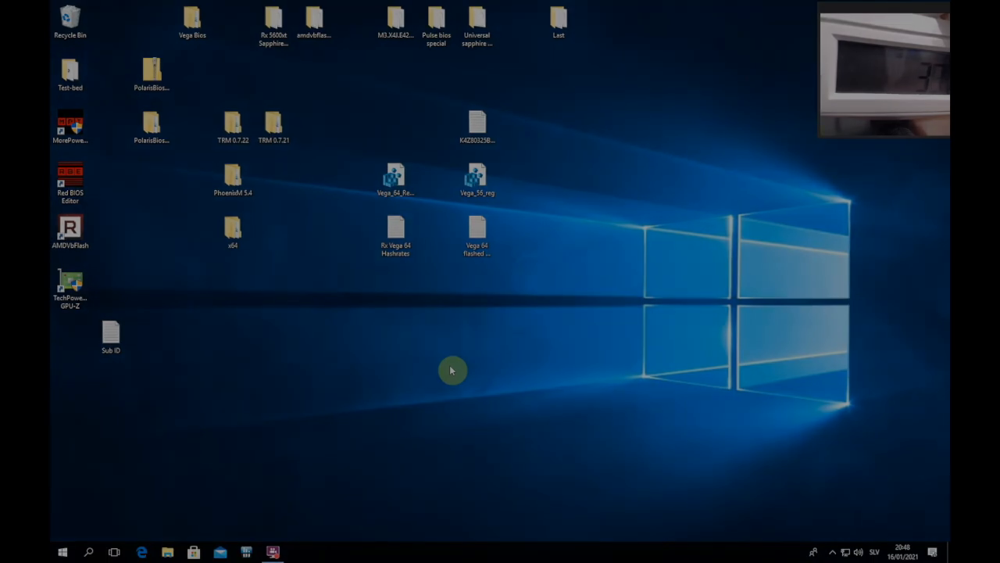
- Launch OverdriveNTool showing the Vega 56 GPU and memory P-states at 810 mV and the fan curve
click(272, 552)
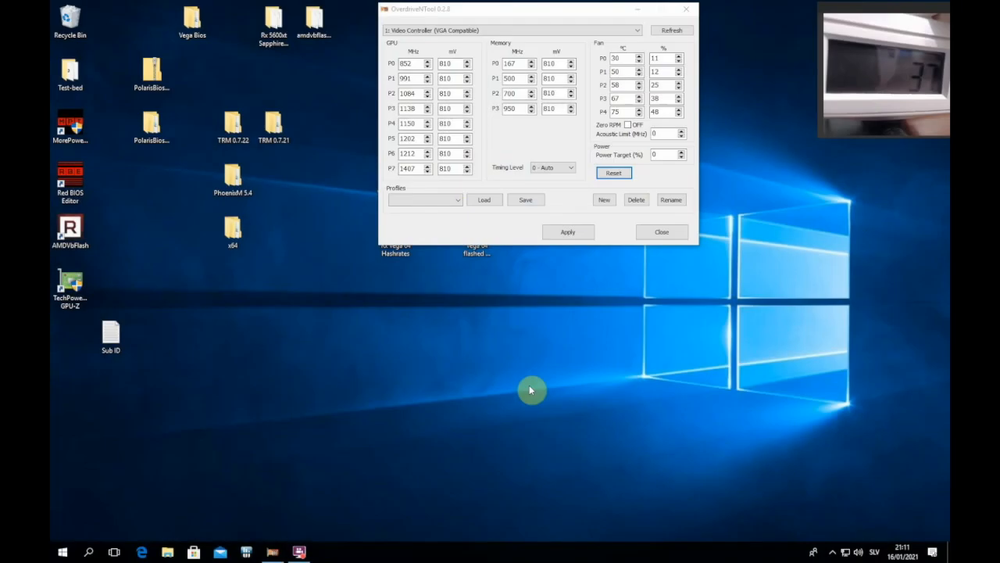
mouse_move(392, 308)
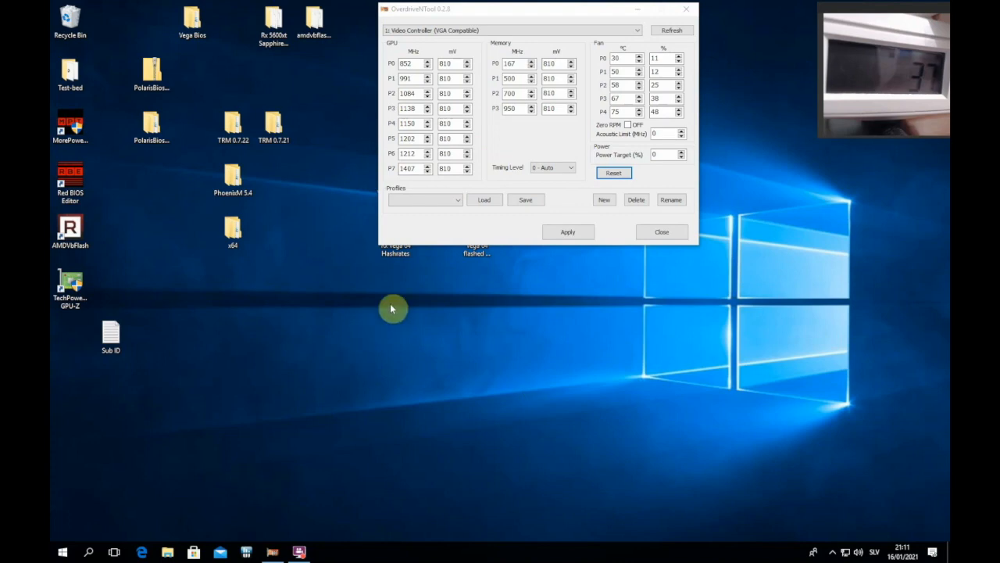
mouse_move(416, 241)
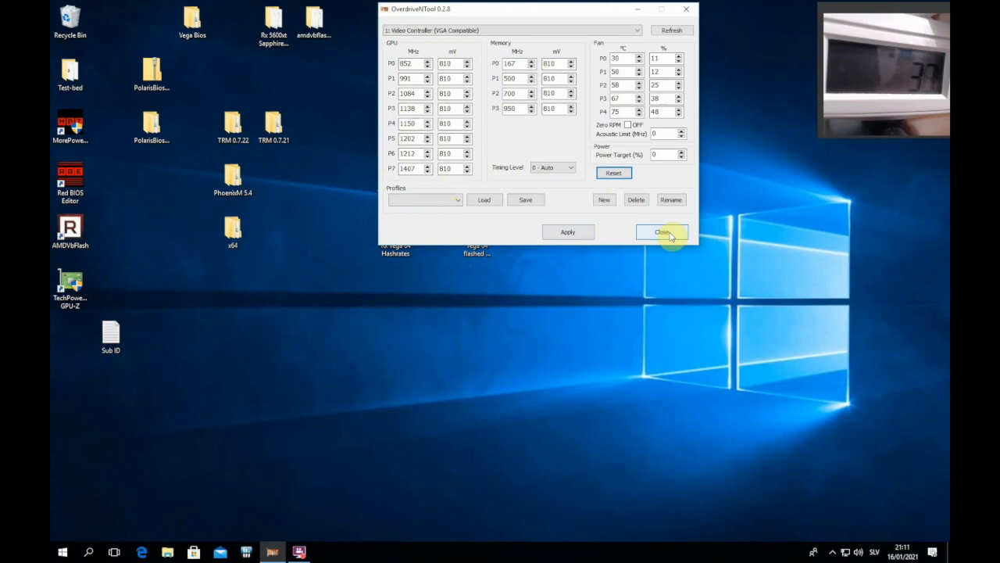
- Launch AMD Memory Tweak from the nested x64 folders
double_click(231, 231)
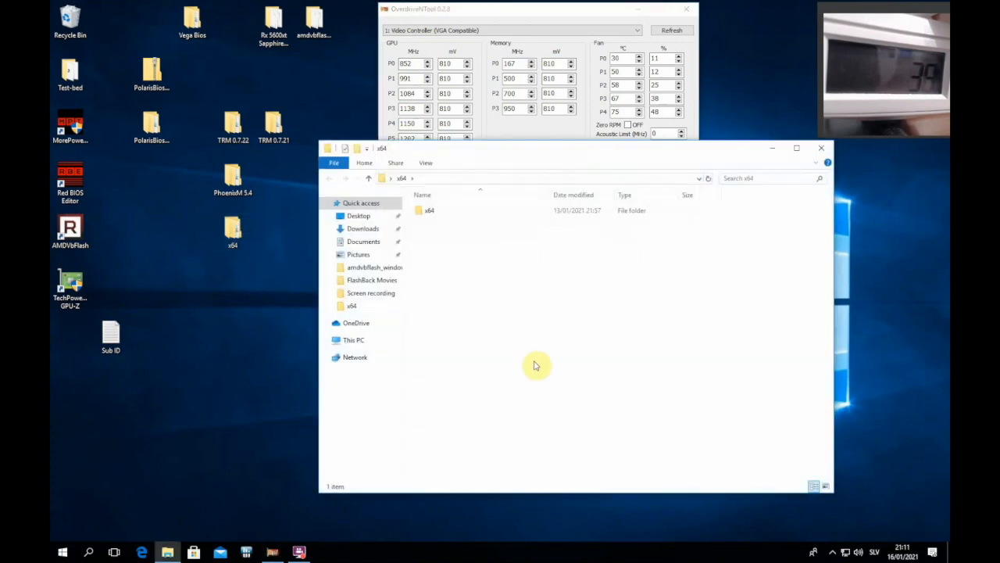
double_click(428, 209)
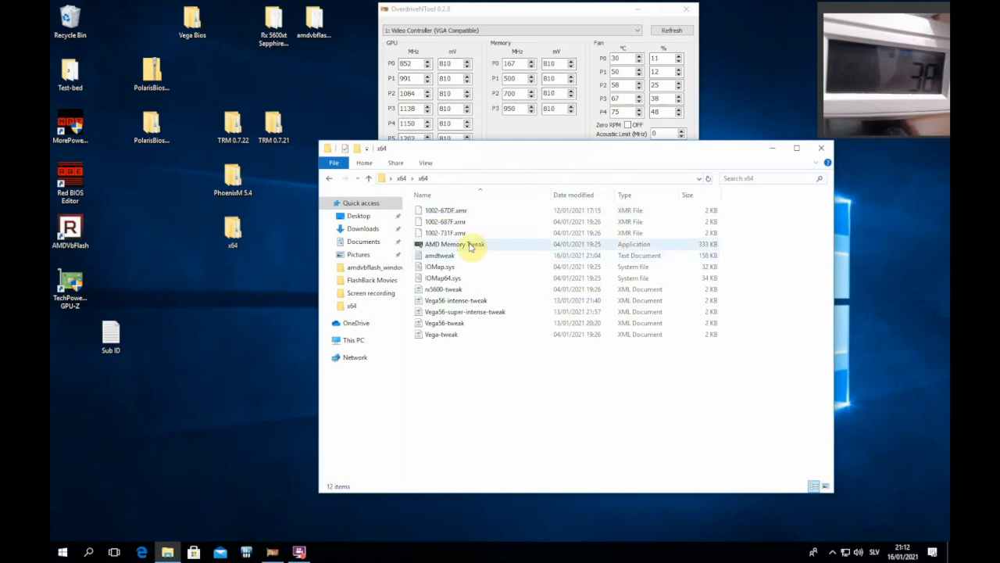
click(453, 244)
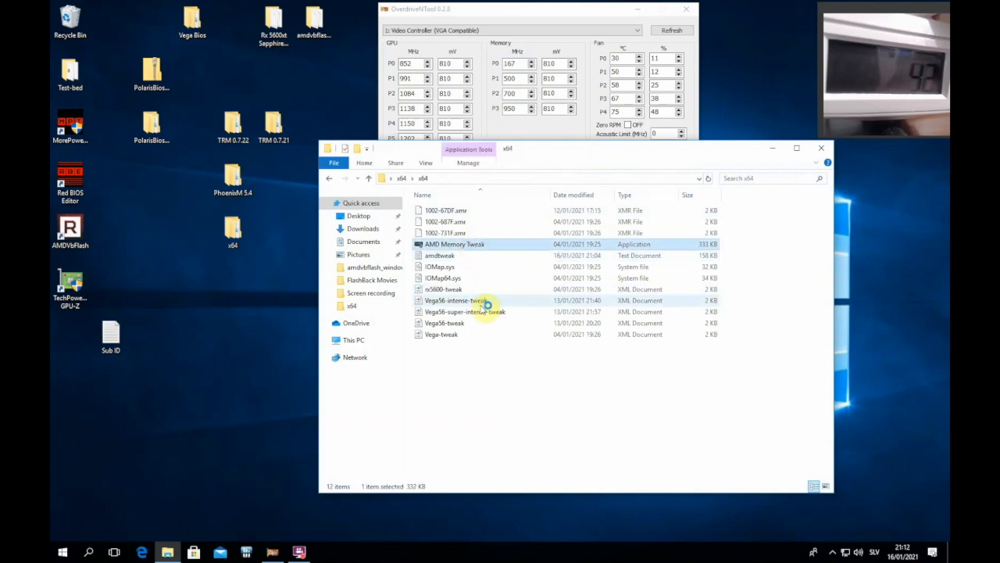
double_click(455, 244)
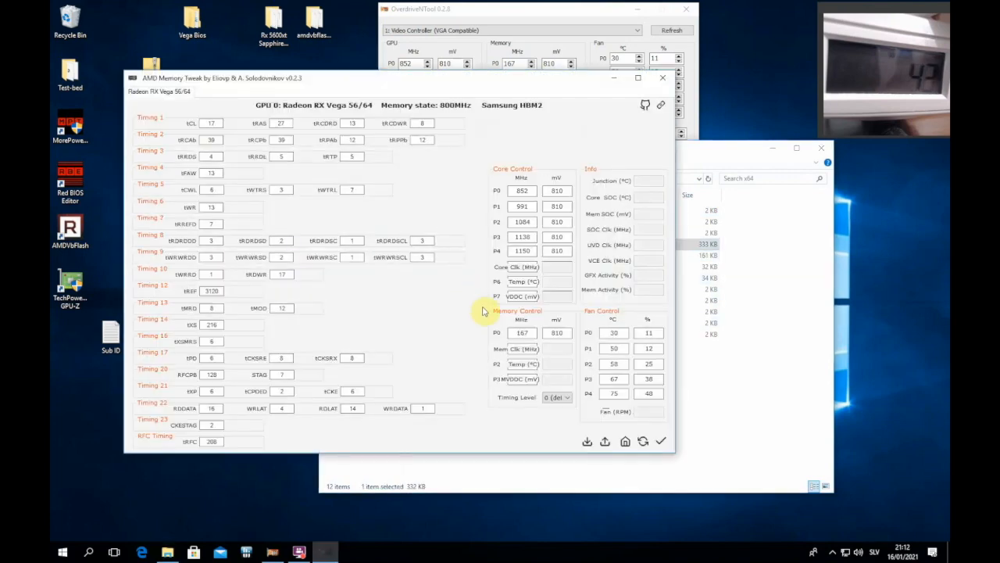
- Load the Vega 56 timing profile from XML so memory P3 reads 1020 MHz
click(588, 440)
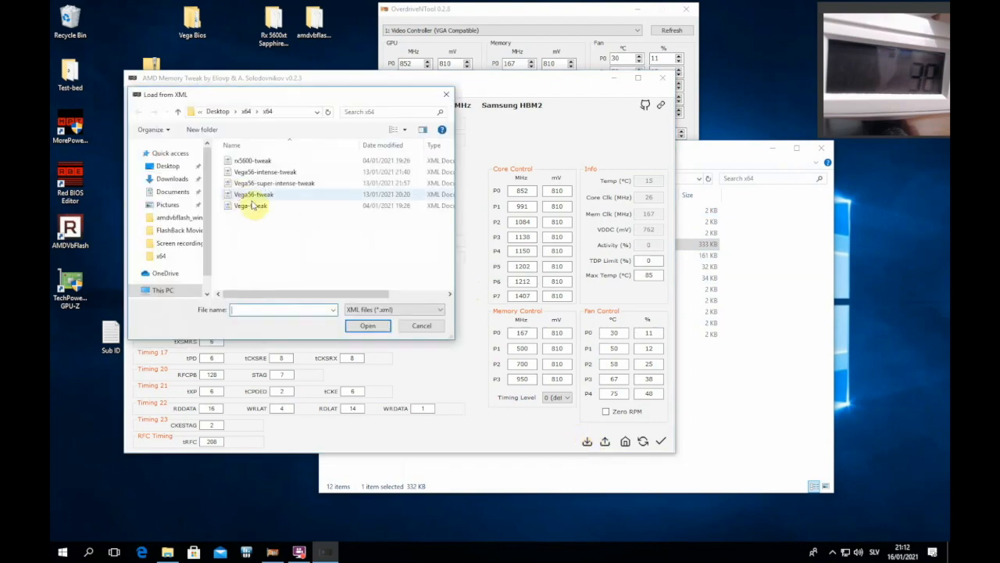
click(367, 325)
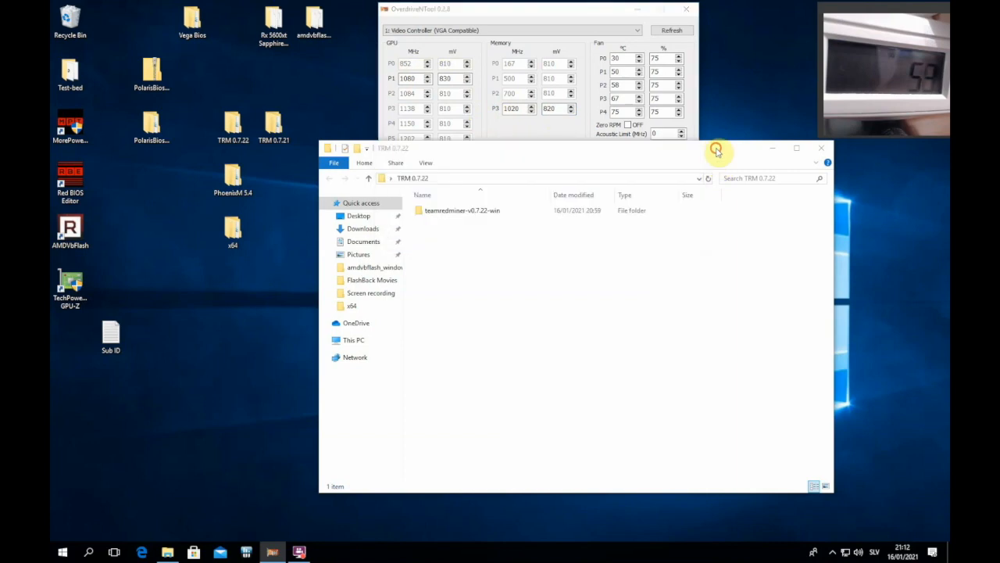
- Start Team Red Miner's ethash script from the teamredminer v0.7.22 folder, mining at about 37 MH/s
double_click(461, 209)
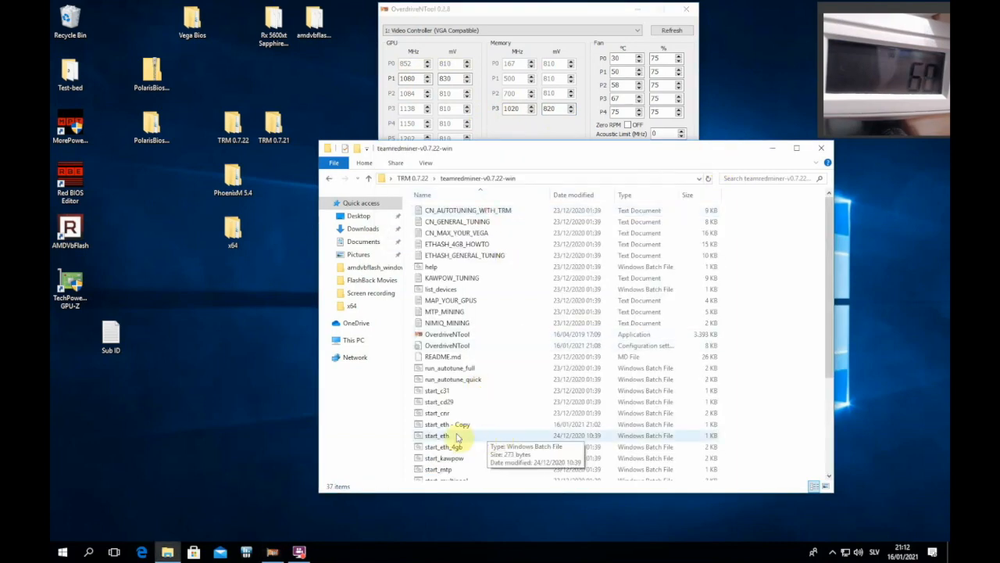
double_click(447, 423)
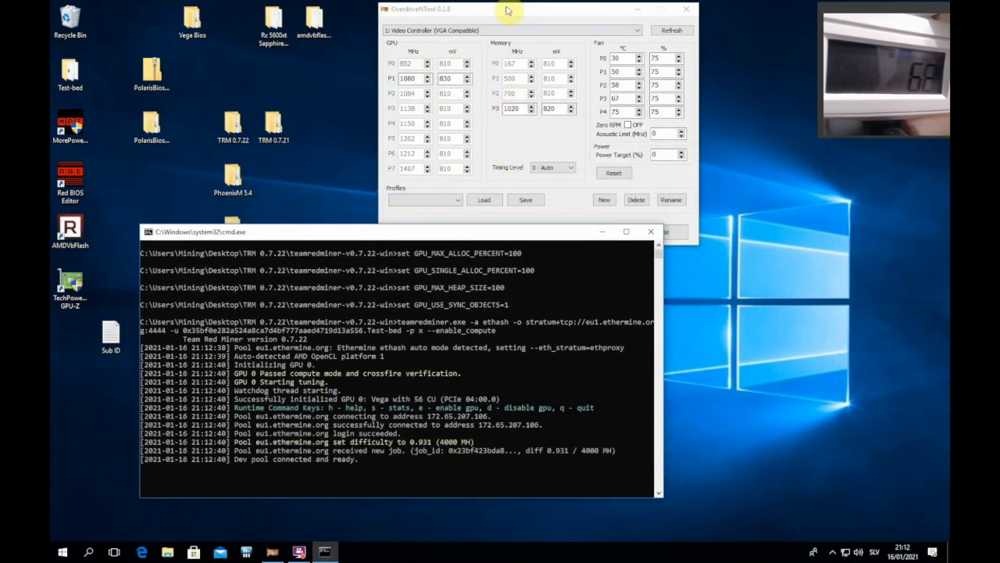
drag(508, 9, 497, 25)
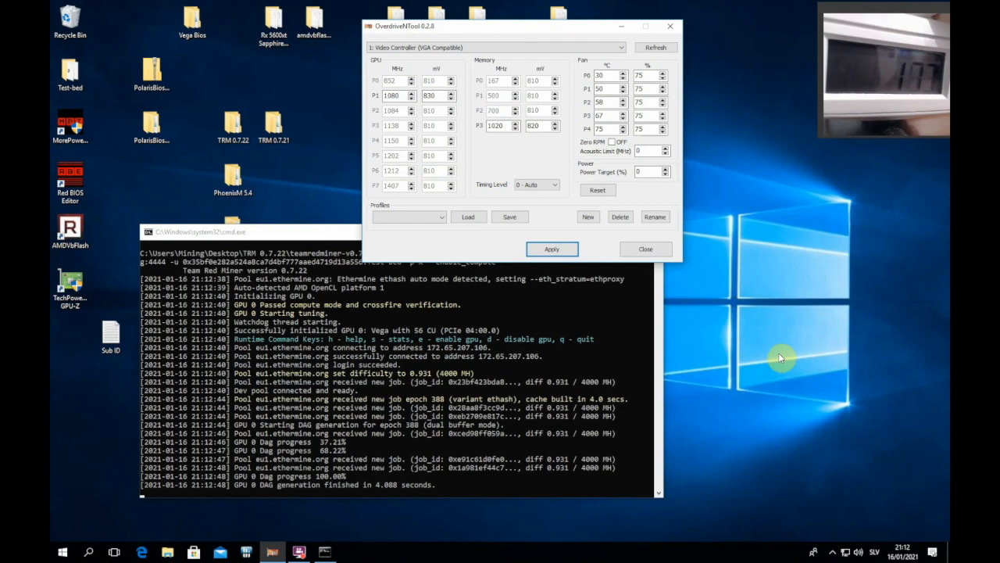
scroll(down, 3)
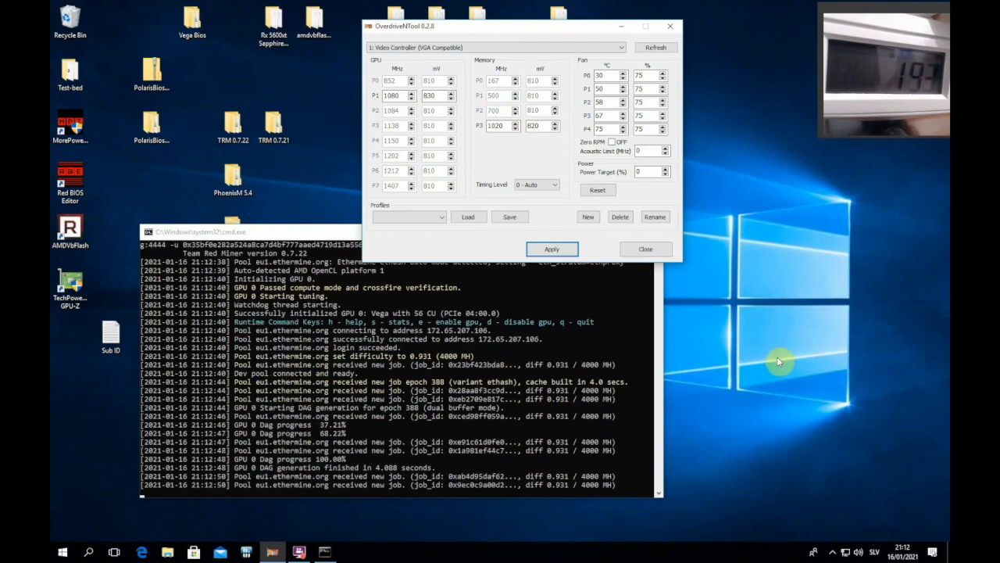
mouse_move(341, 238)
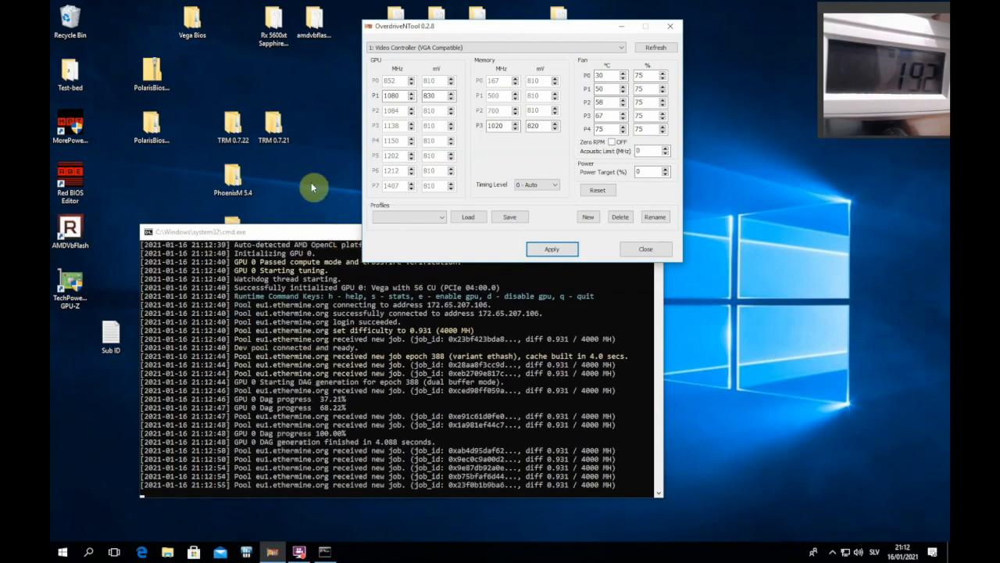
mouse_move(481, 162)
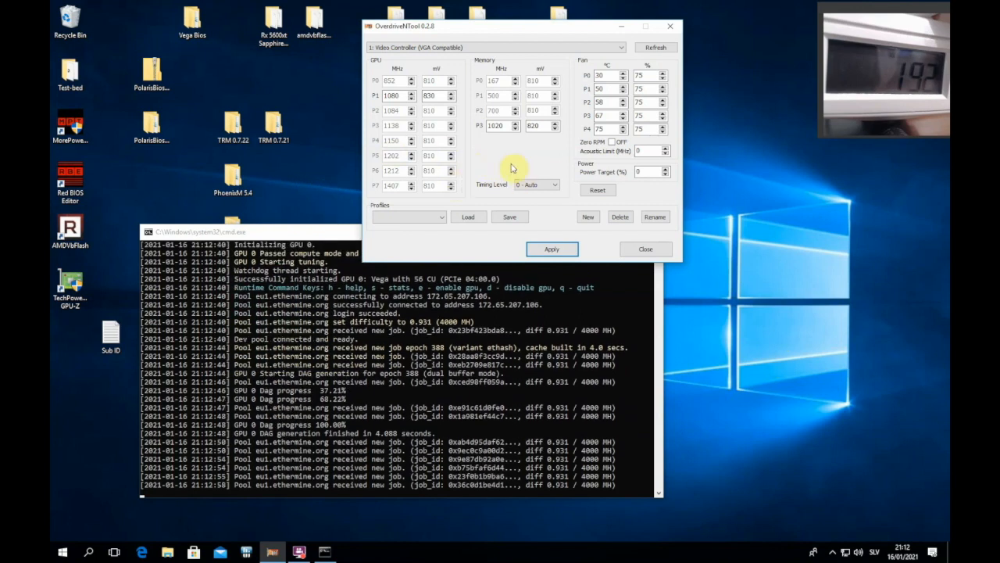
mouse_move(514, 142)
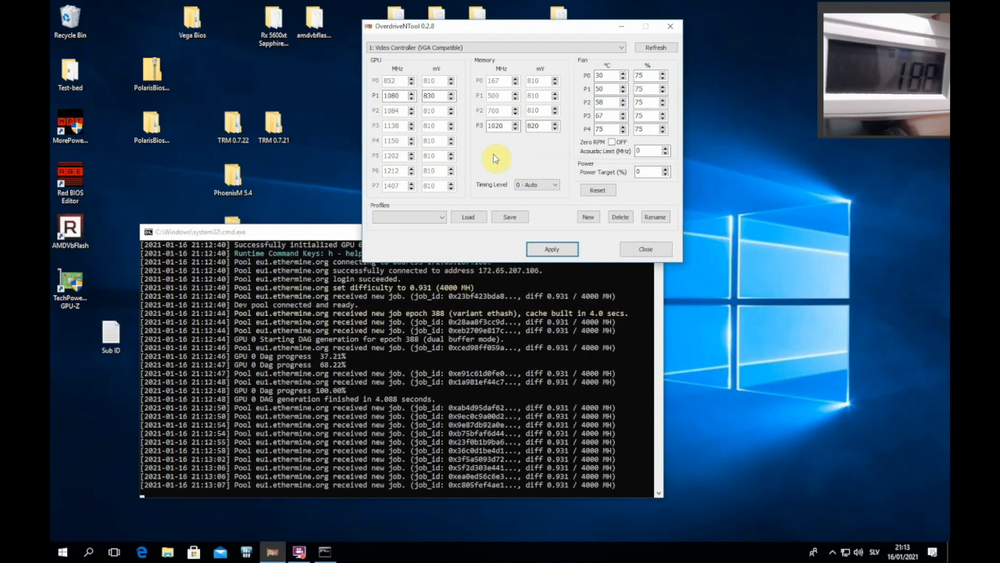
mouse_move(585, 241)
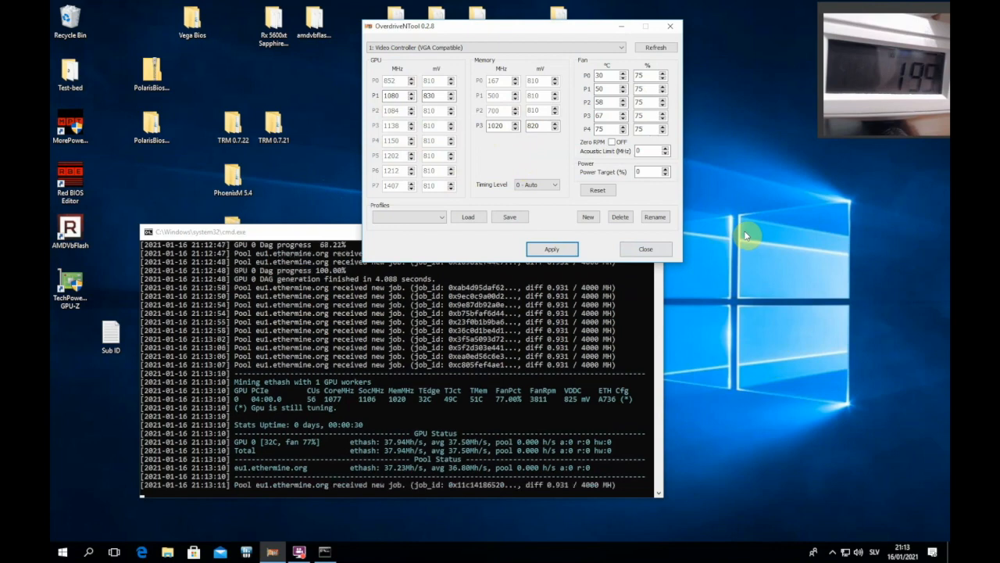
mouse_move(836, 206)
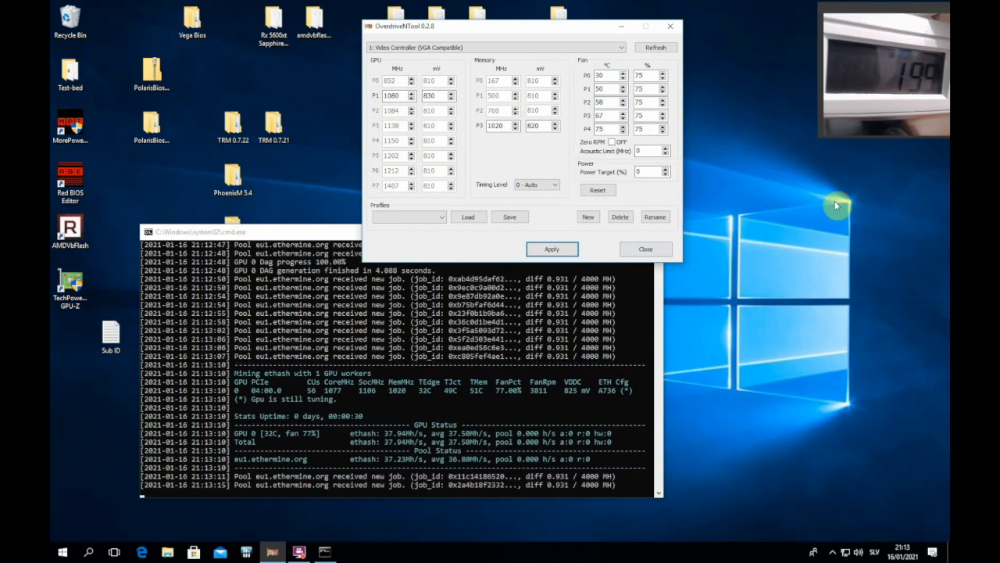
mouse_move(537, 422)
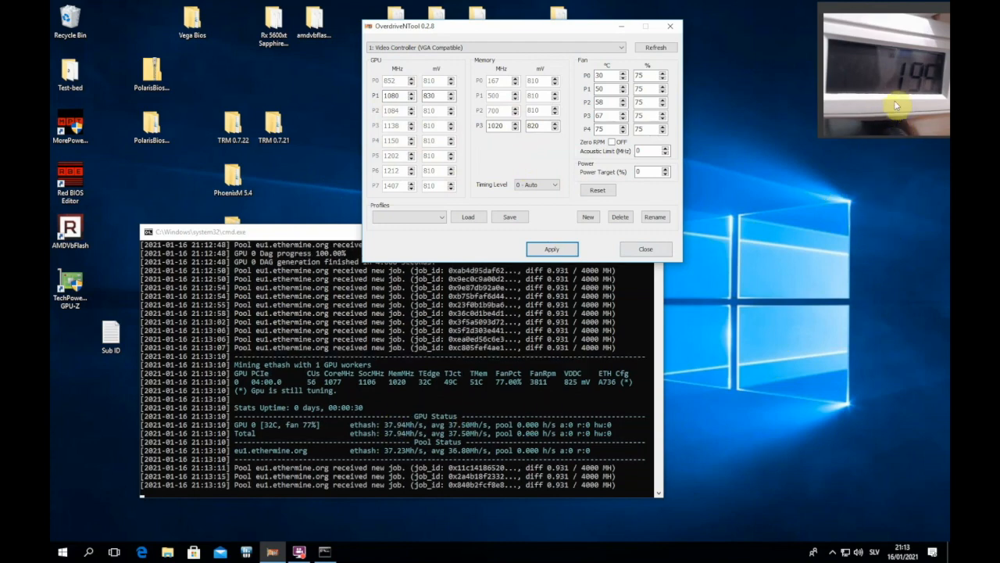
mouse_move(836, 268)
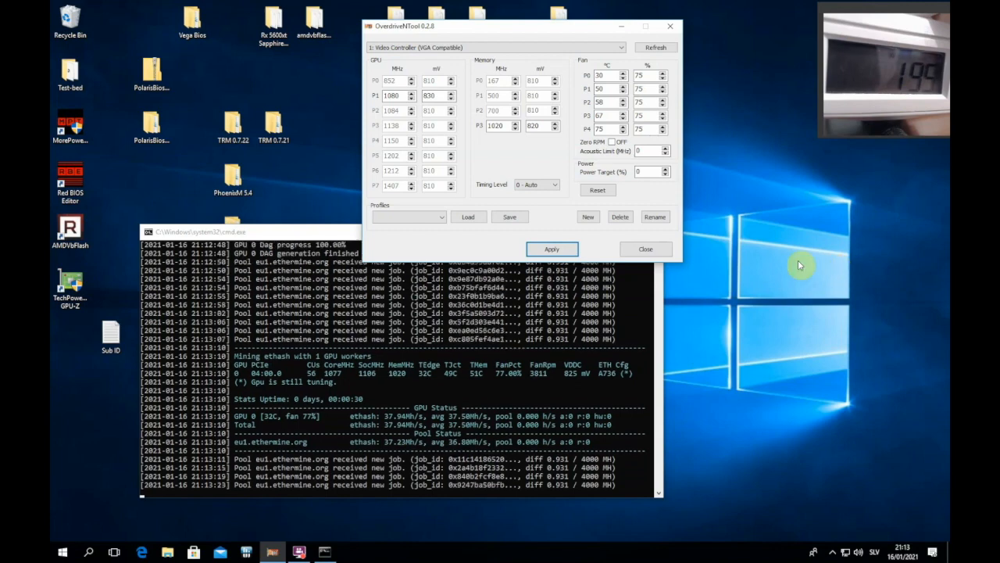
scroll(down, 3)
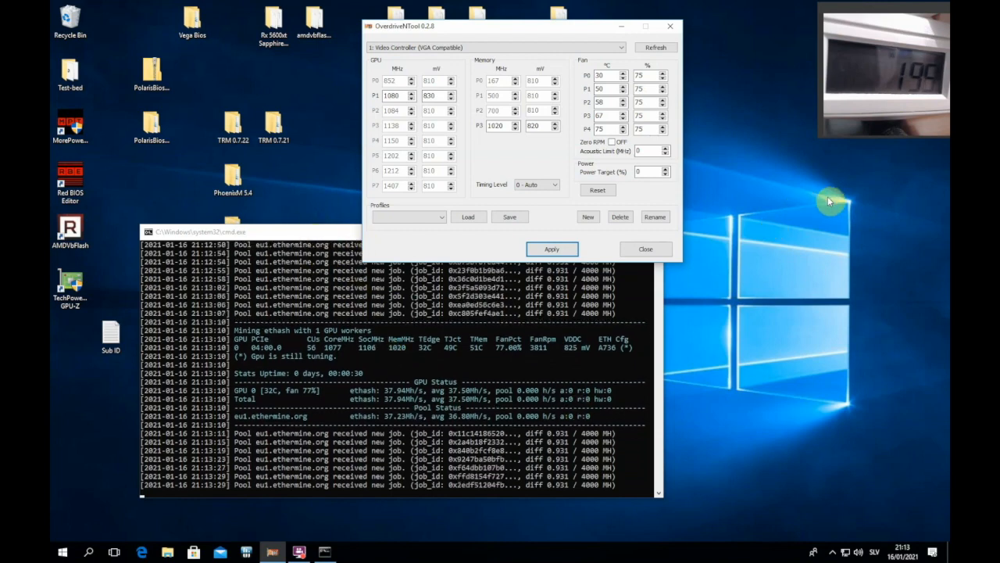
mouse_move(907, 125)
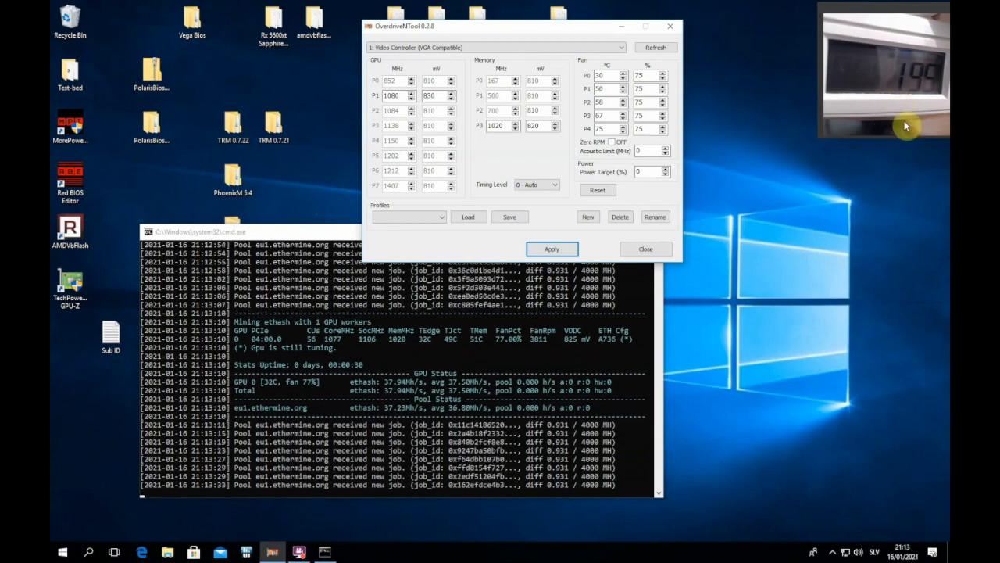
mouse_move(840, 235)
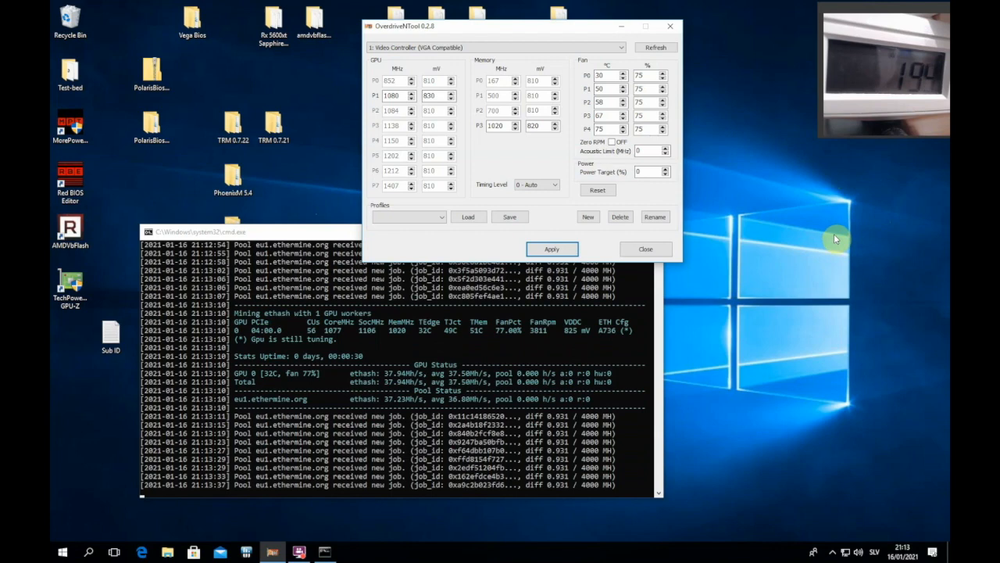
mouse_move(825, 242)
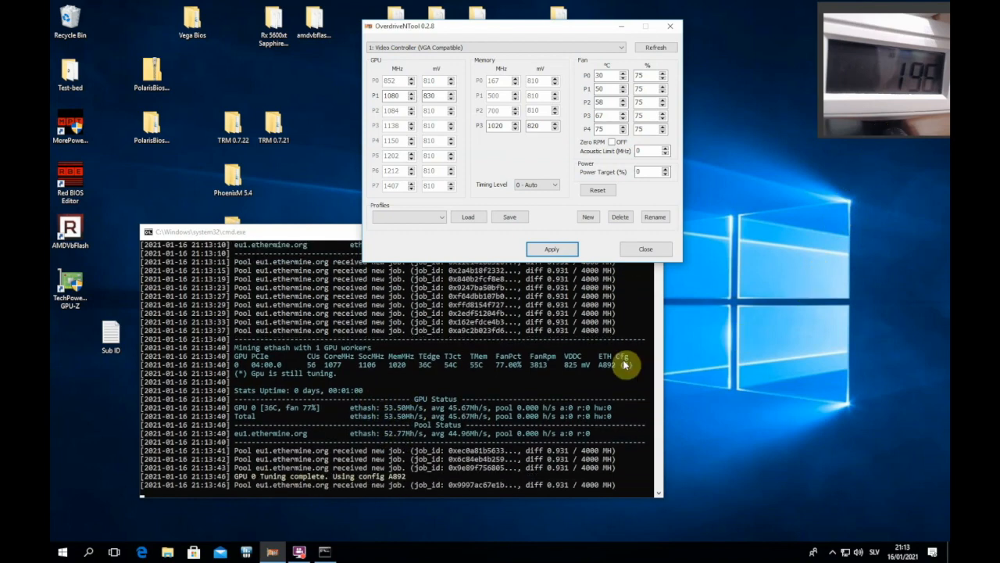
mouse_move(482, 179)
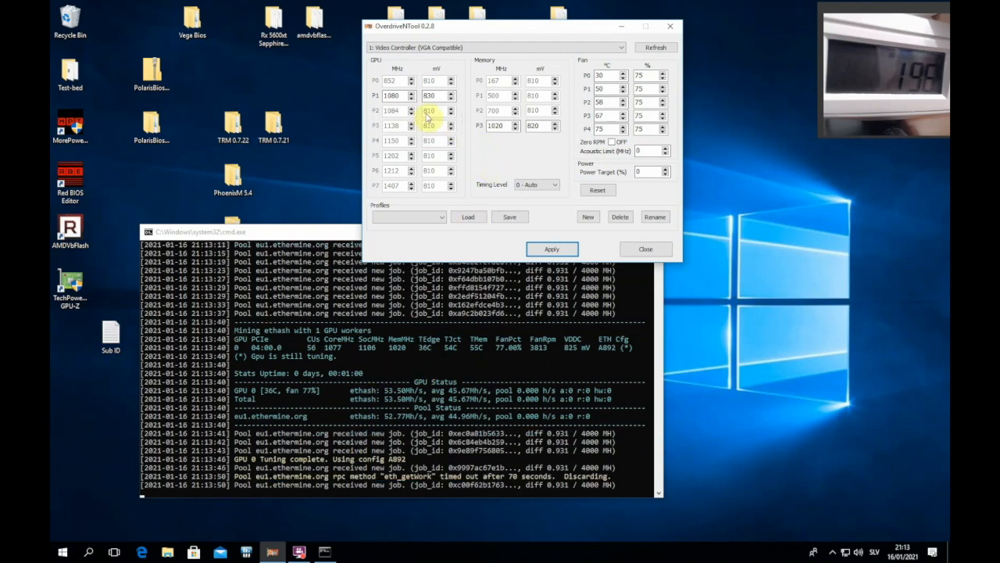
- Raise GPU P7 to 1150 MHz in OverdriveNTool and apply, lifting the miner to about 54 MH/s
click(392, 95)
text(1150)
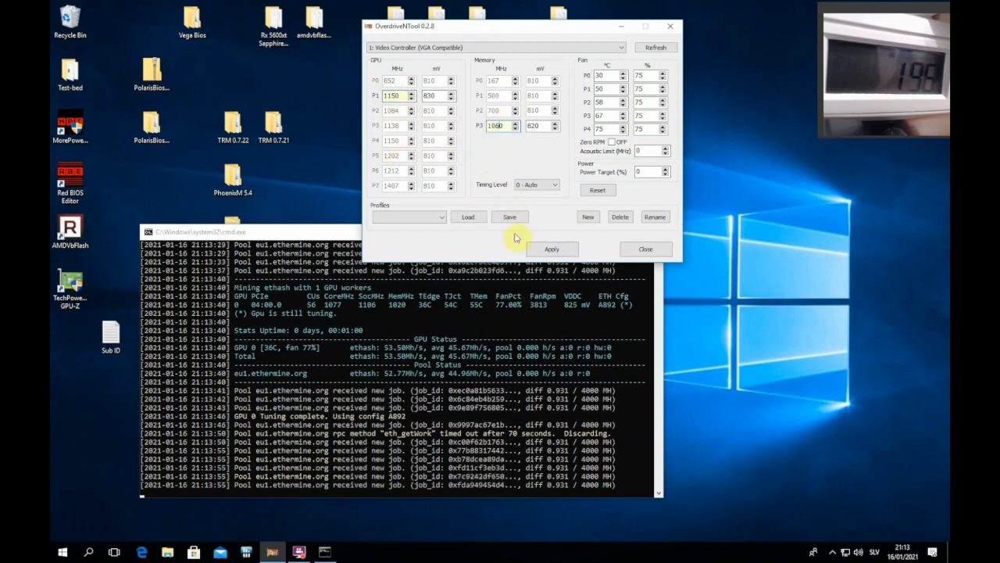
click(552, 248)
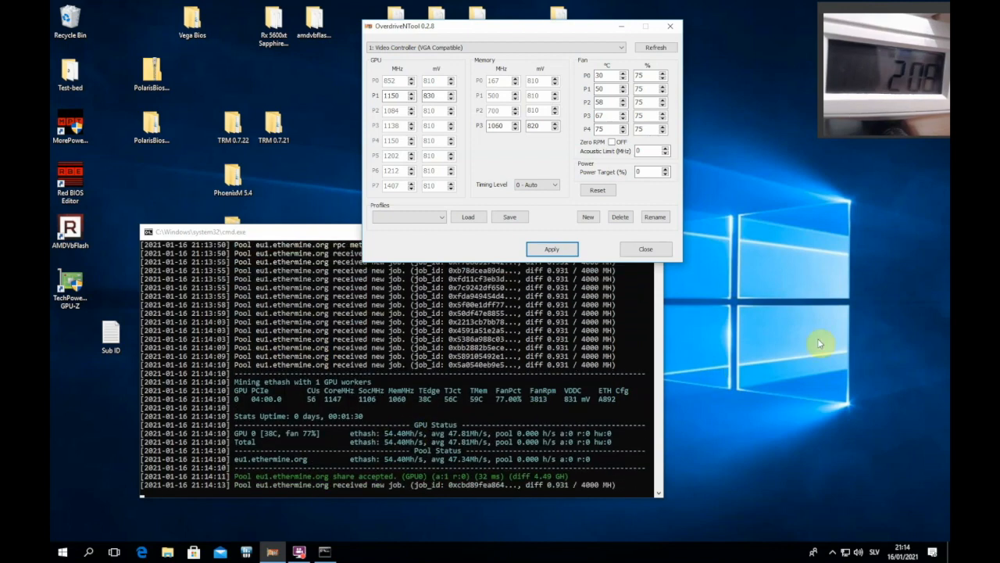
mouse_move(779, 345)
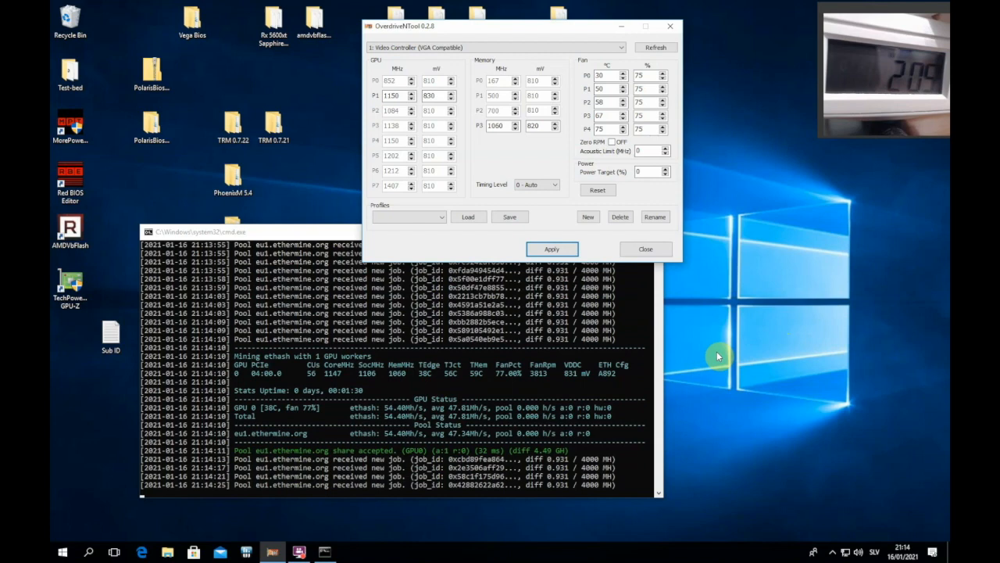
mouse_move(713, 344)
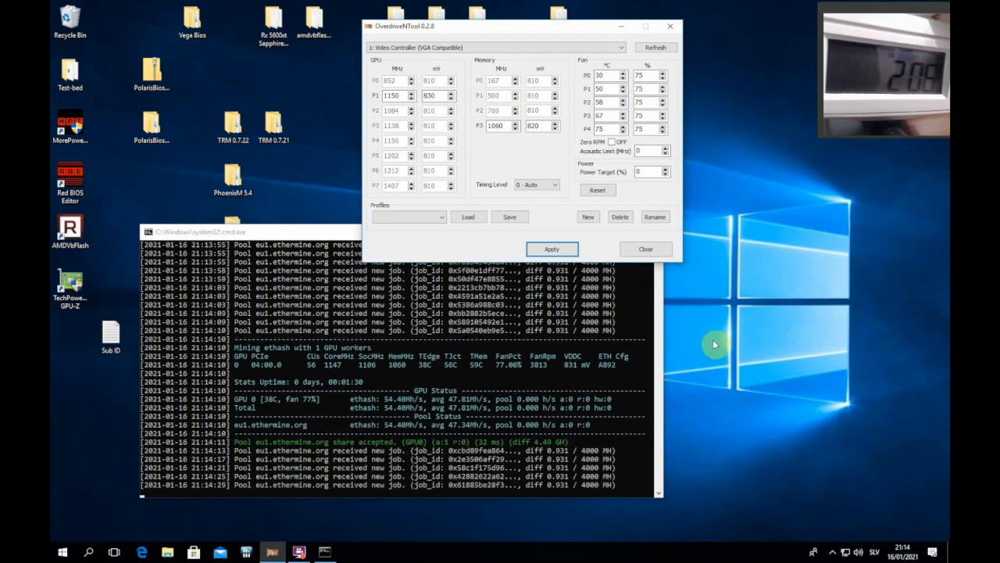
mouse_move(704, 334)
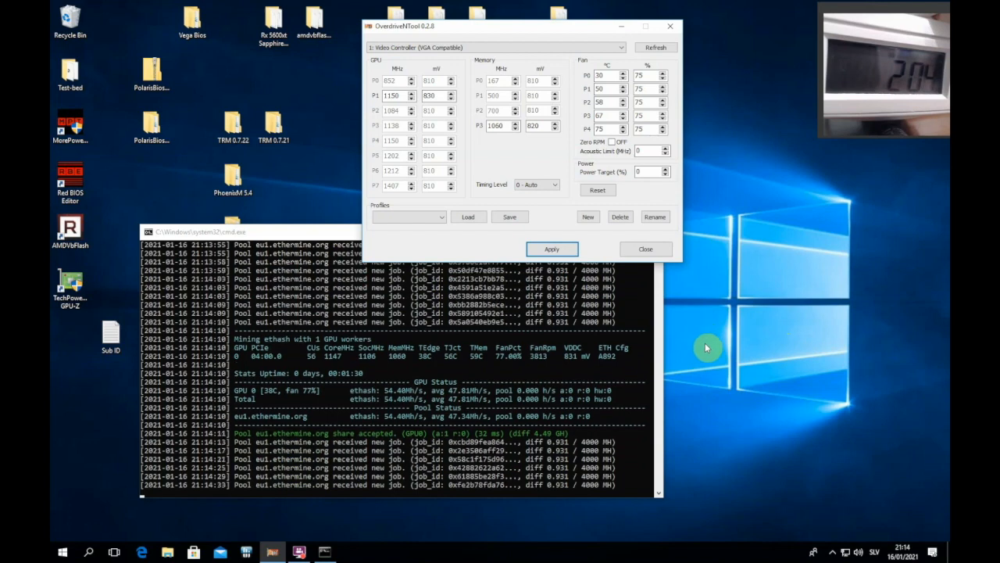
mouse_move(441, 434)
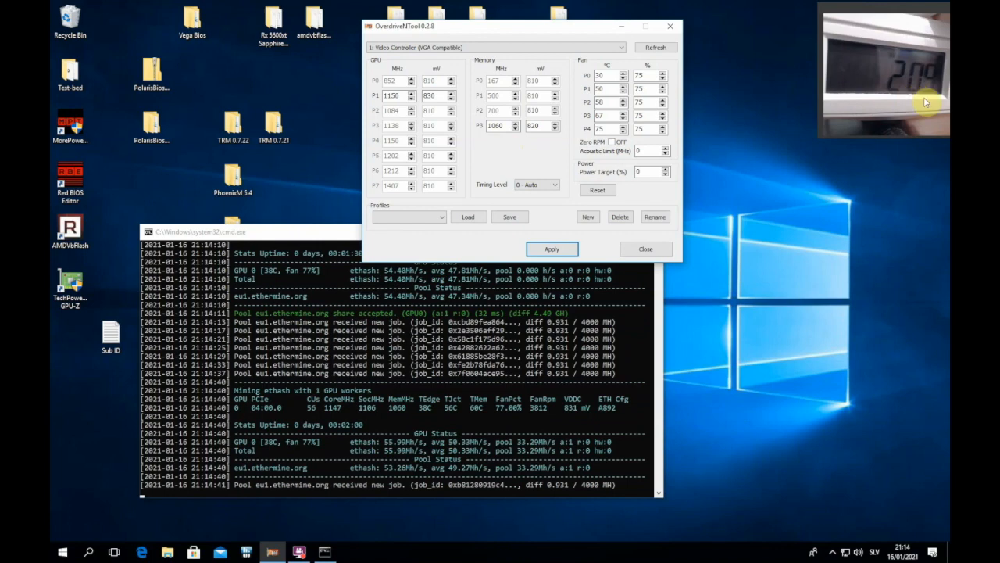
mouse_move(882, 180)
text(1080)
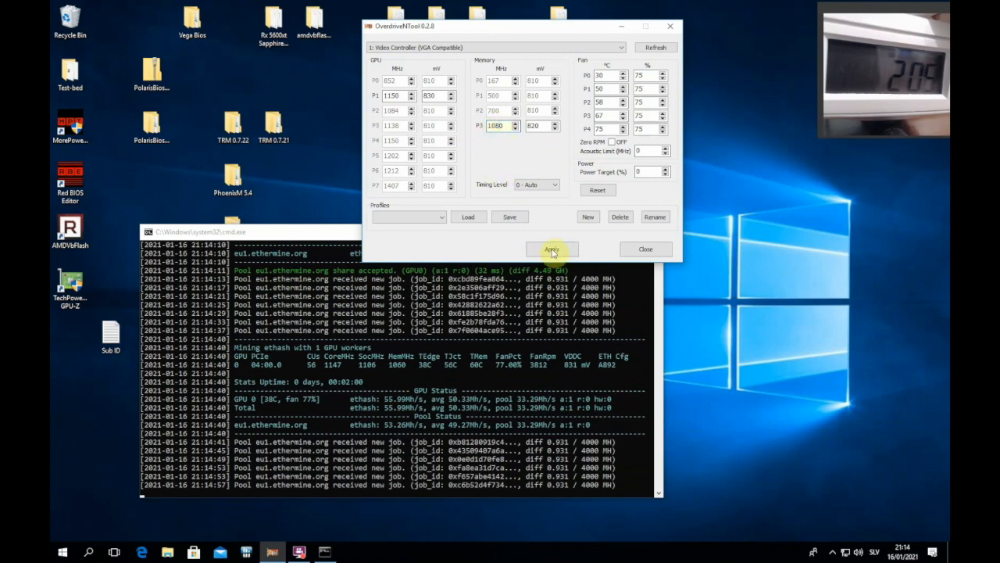
- Apply the 1080 MHz memory overclock, see GPU 0 reported dead, then close OverdriveNTool
click(551, 248)
text(1085)
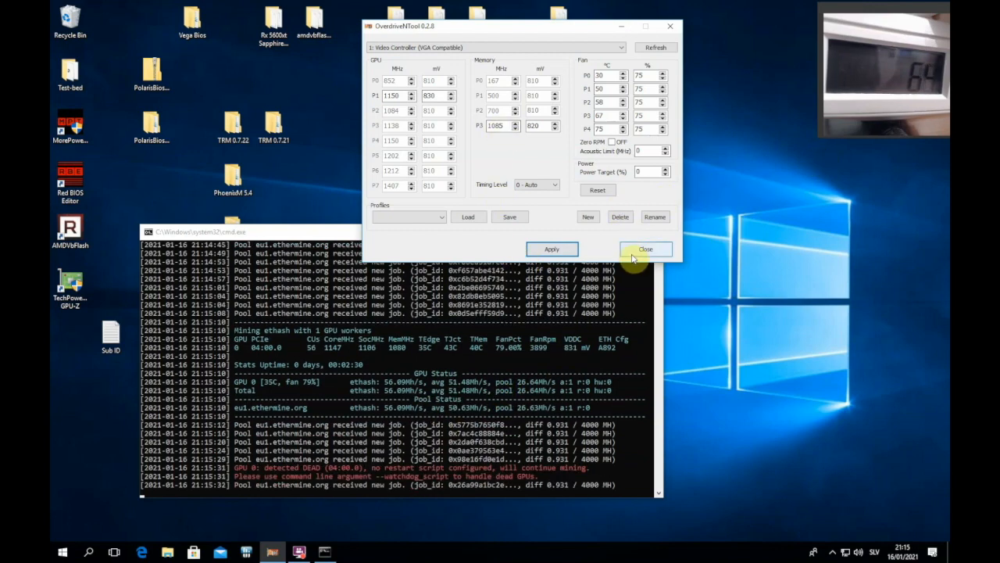
click(645, 248)
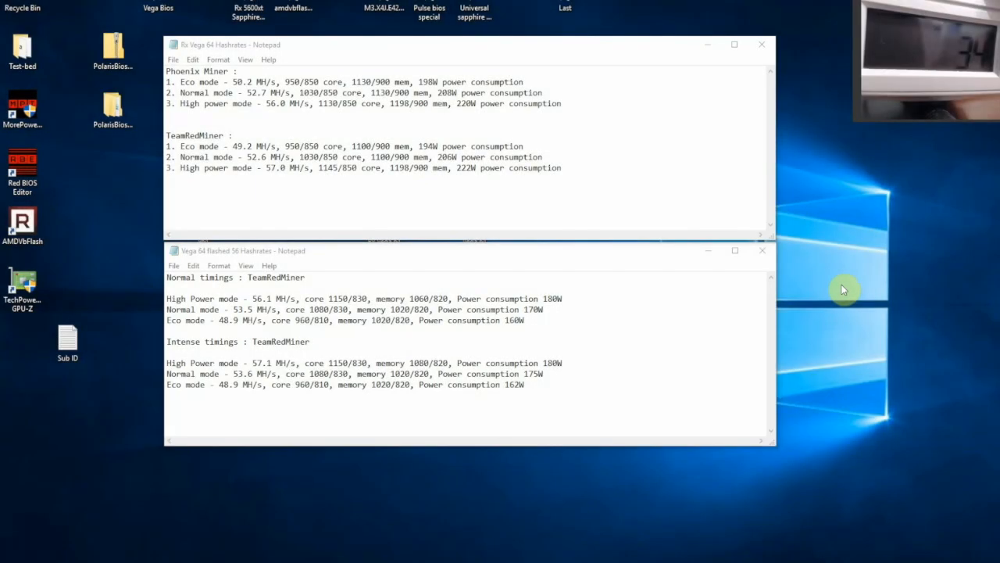
mouse_move(484, 269)
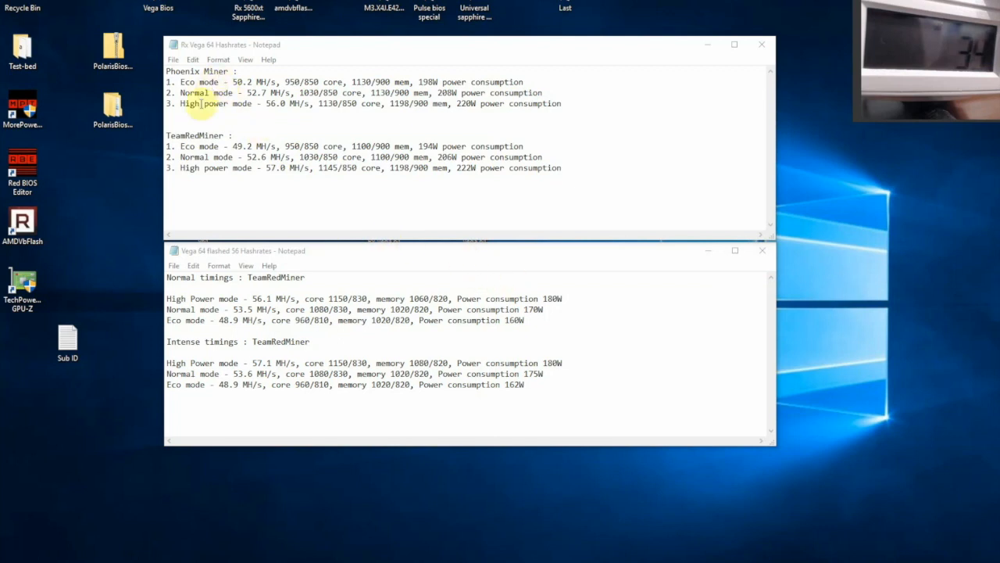
mouse_move(139, 175)
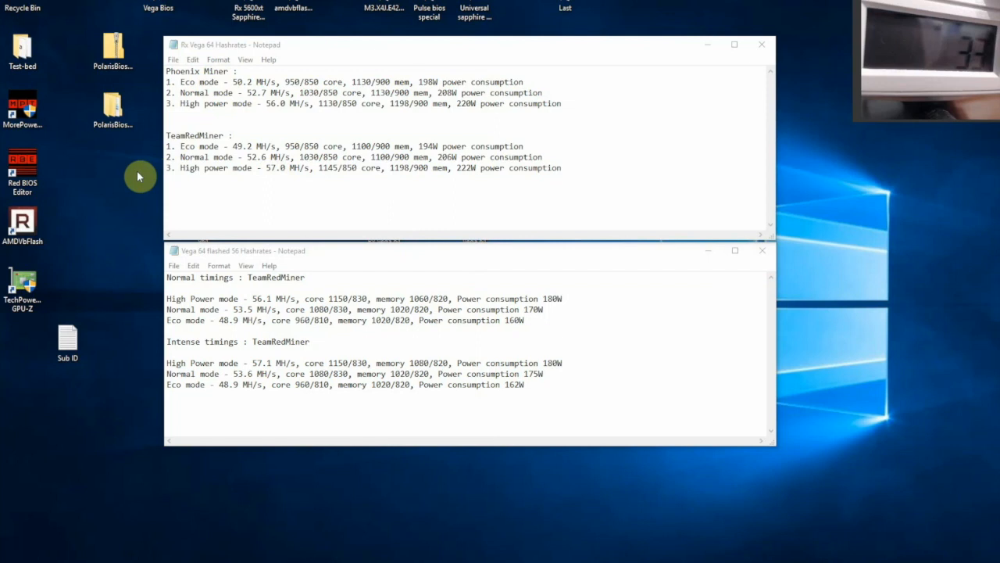
mouse_move(138, 247)
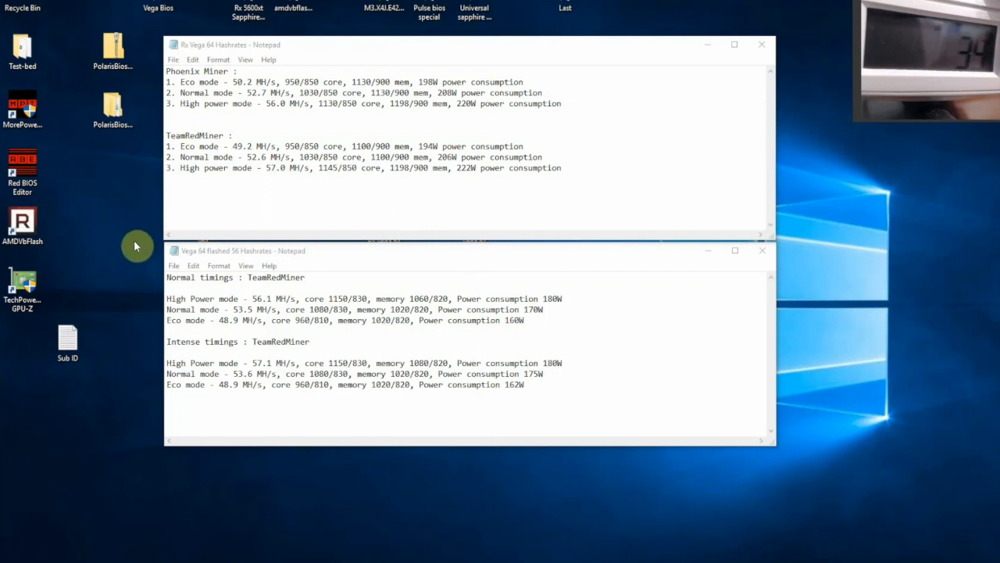
mouse_move(152, 253)
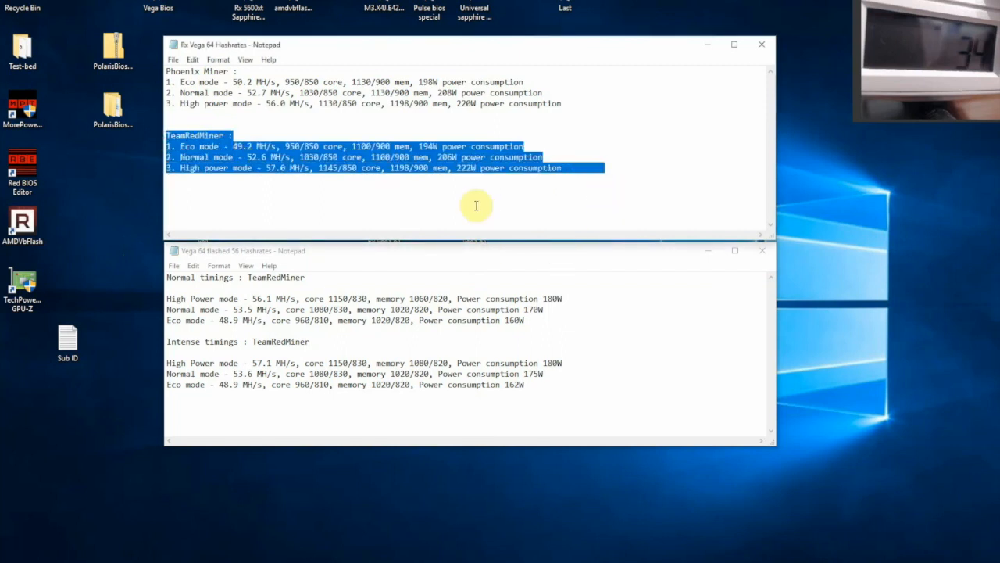
click(666, 188)
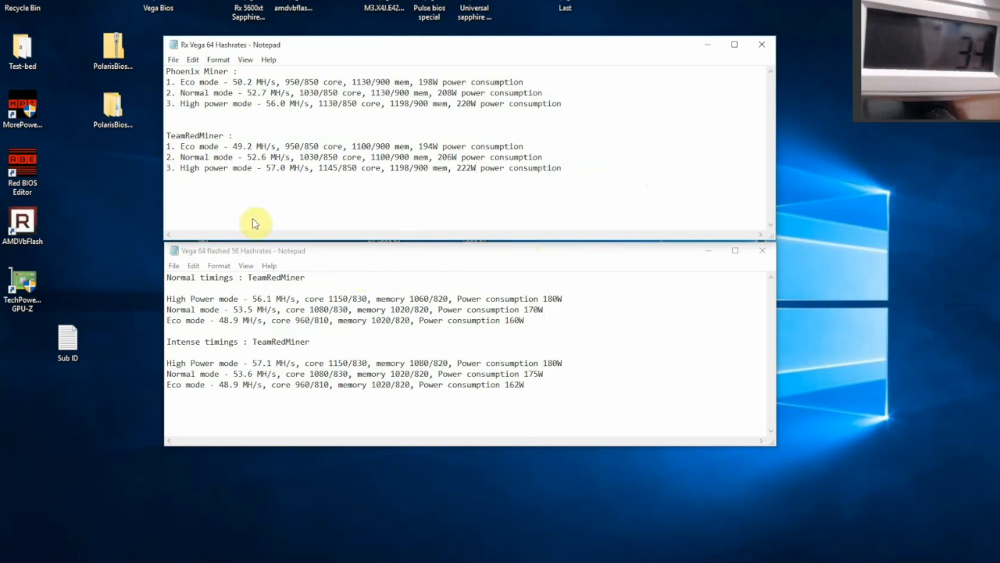
mouse_move(637, 164)
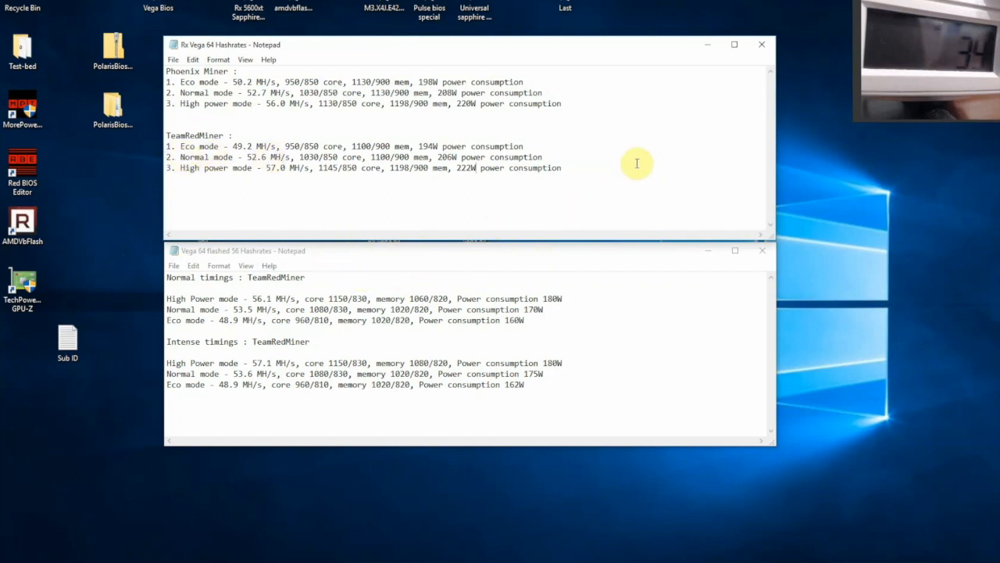
mouse_move(547, 157)
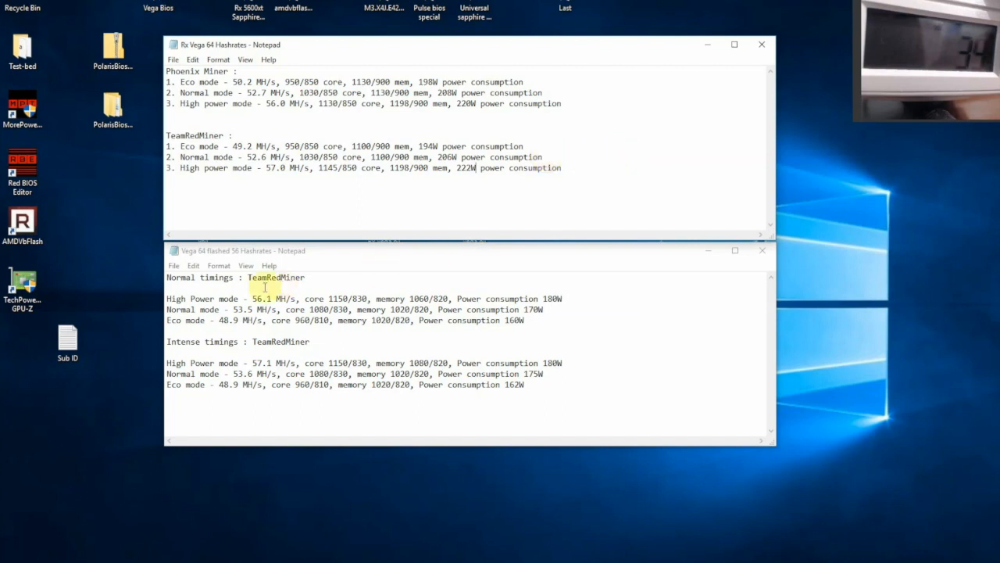
drag(166, 276, 359, 299)
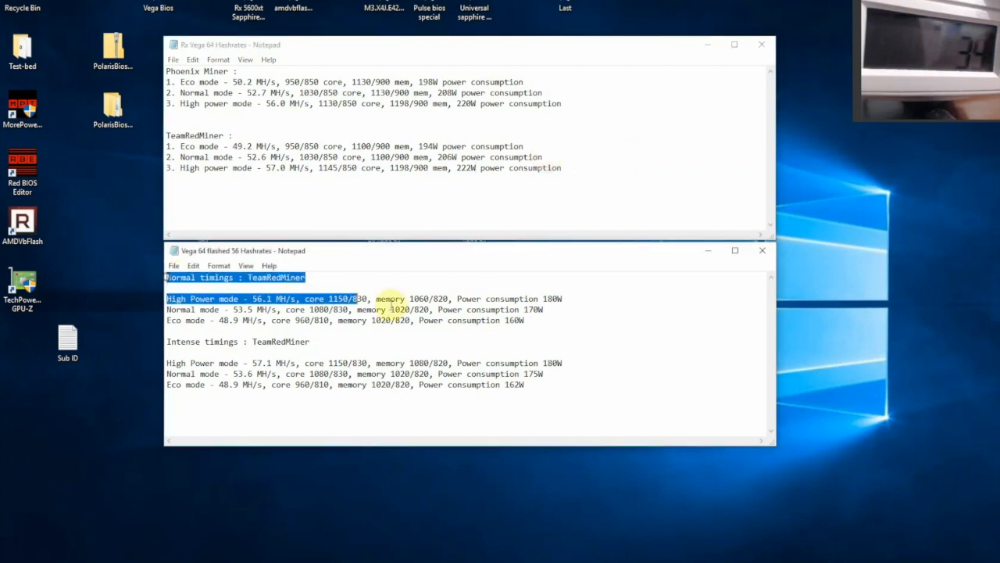
click(144, 323)
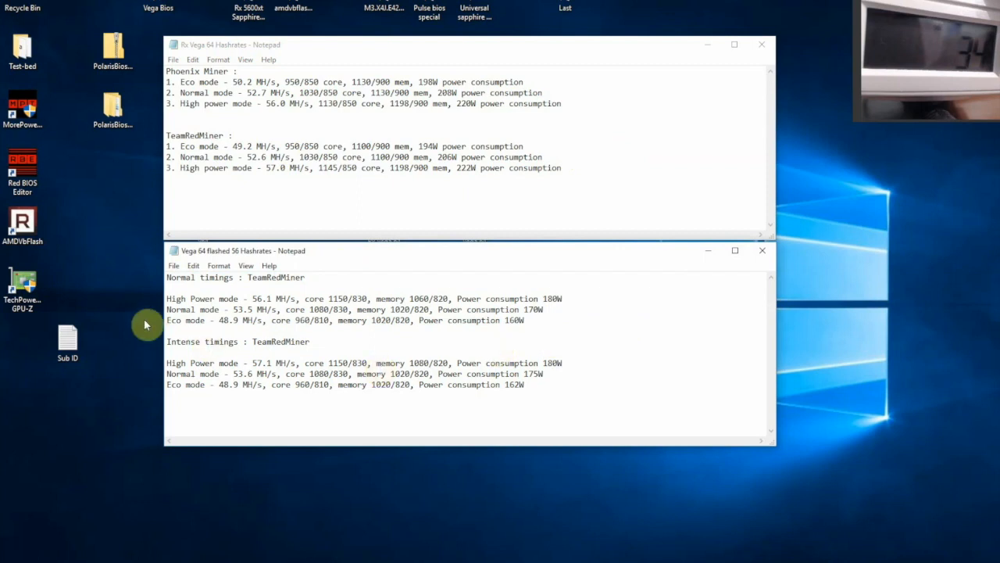
double_click(531, 310)
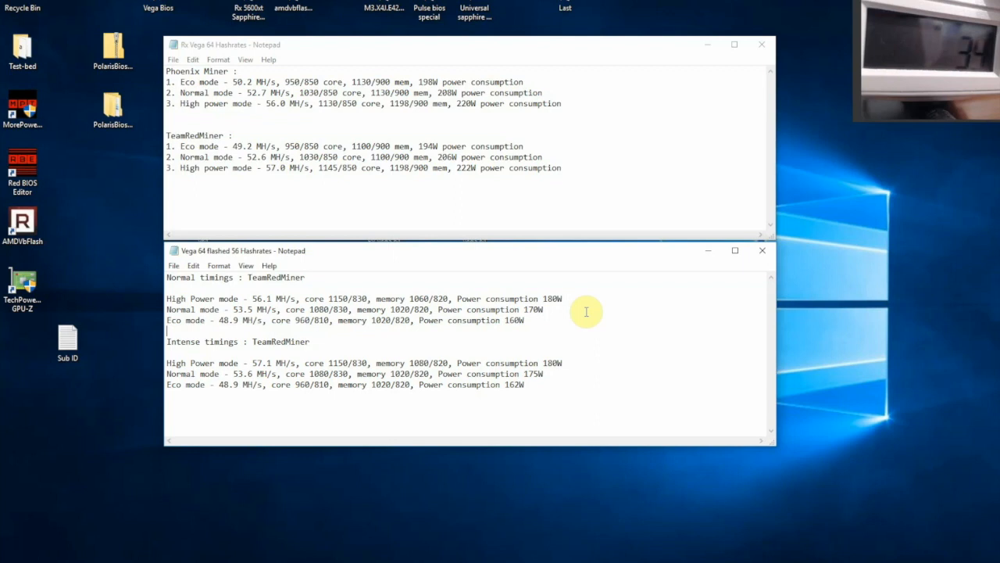
mouse_move(600, 315)
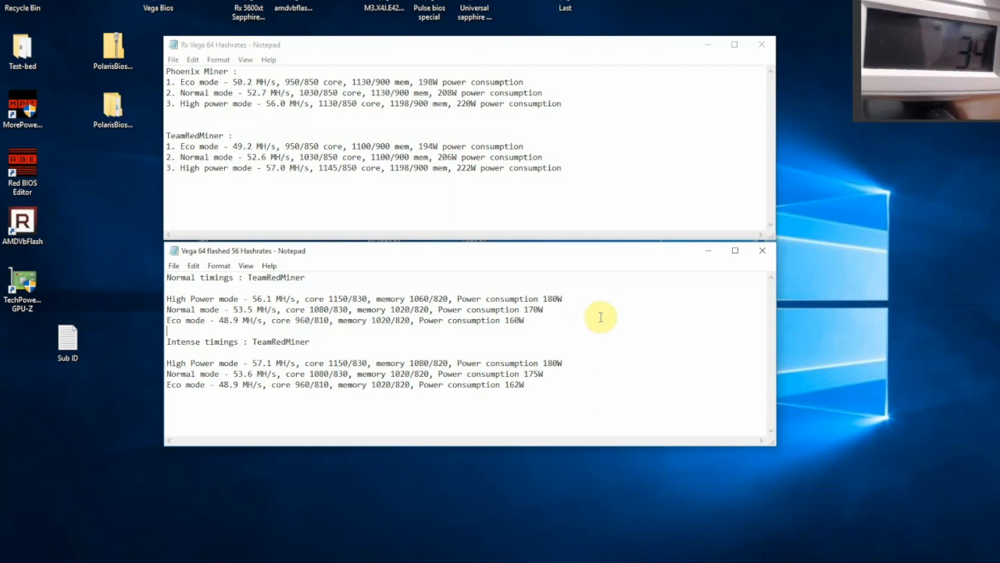
mouse_move(612, 316)
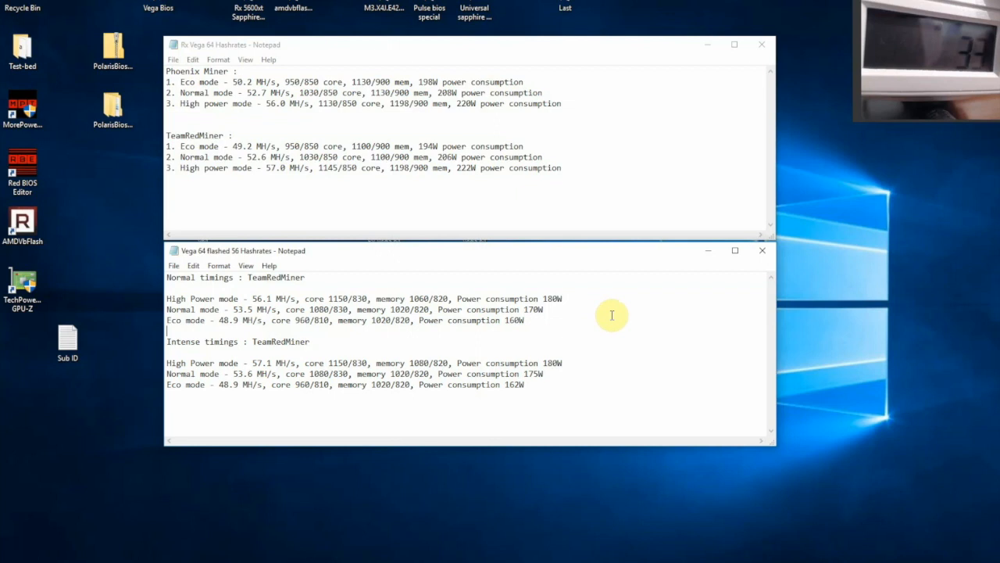
mouse_move(800, 350)
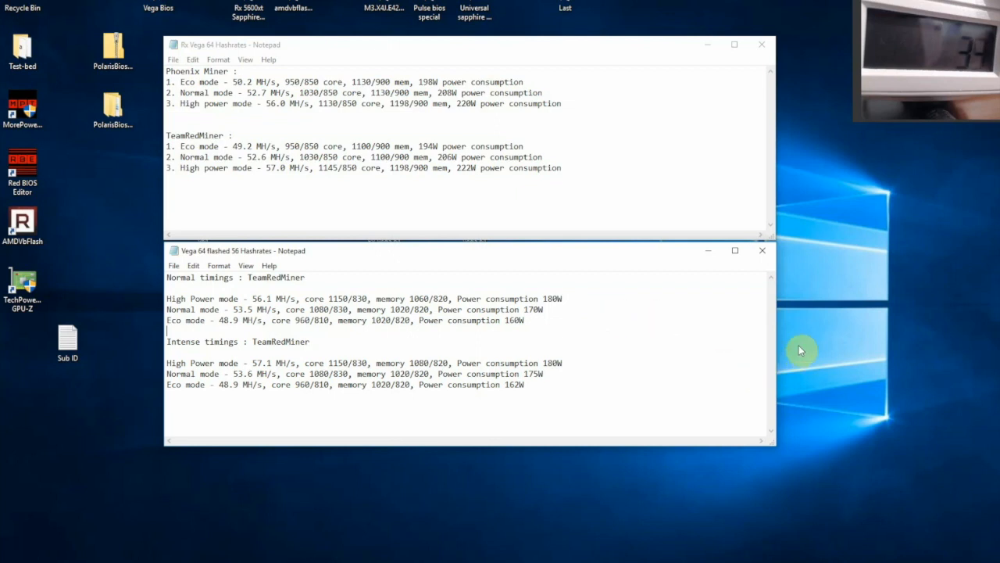
mouse_move(769, 306)
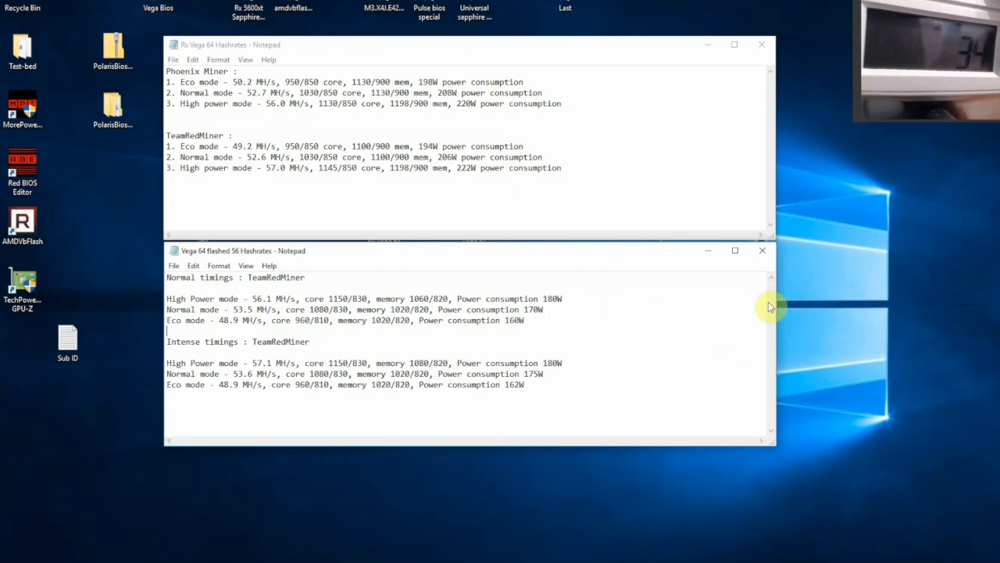
mouse_move(694, 304)
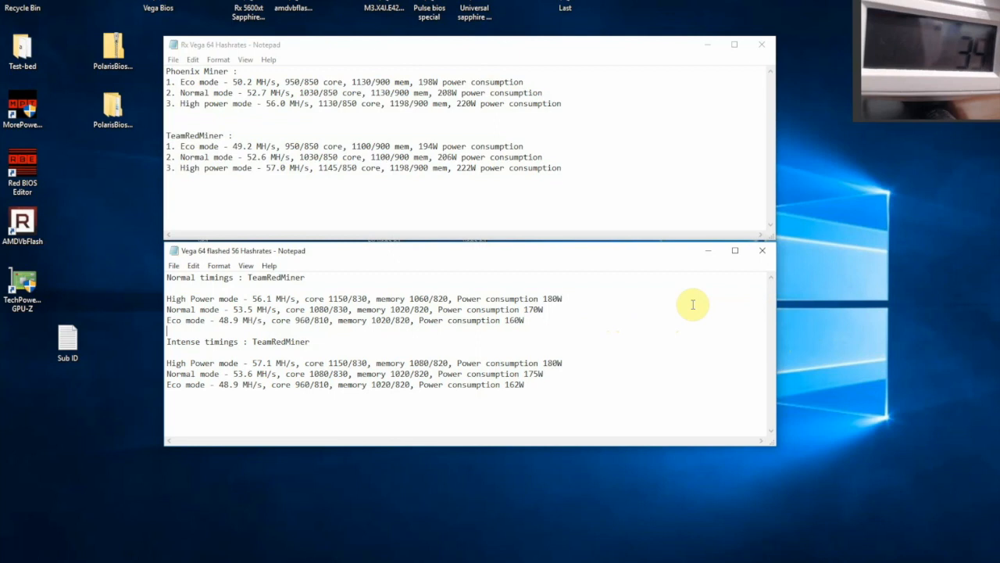
mouse_move(688, 312)
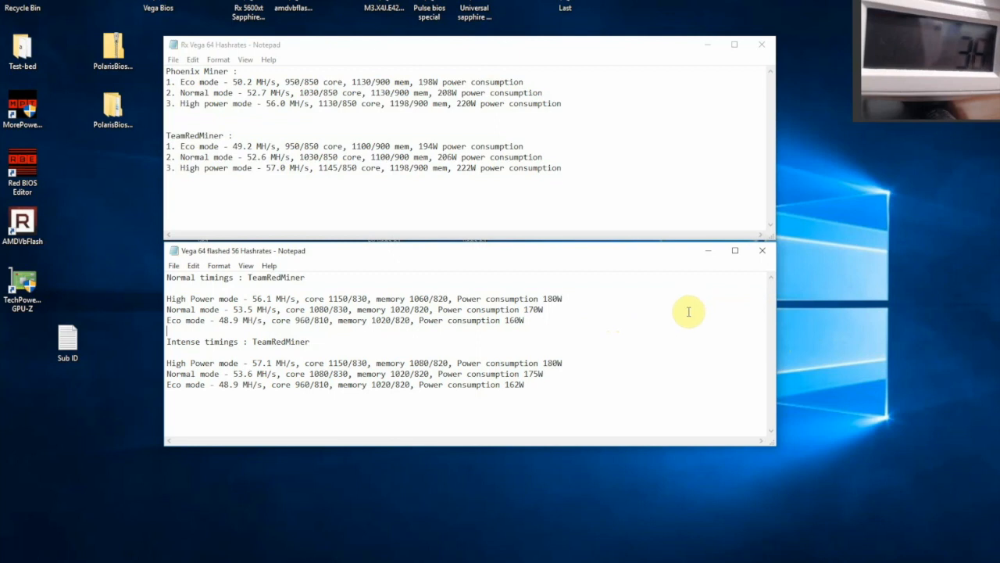